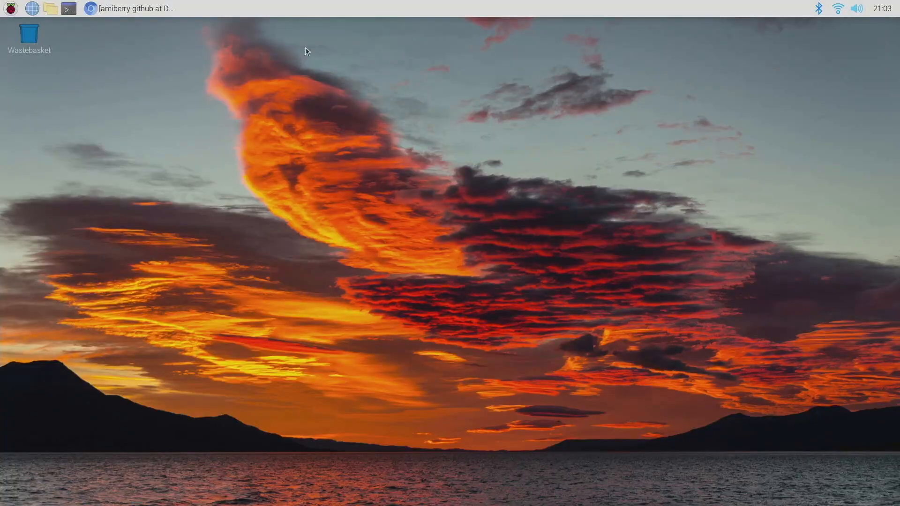
{"action": "mouse_move", "coordinate": [319, 172]}
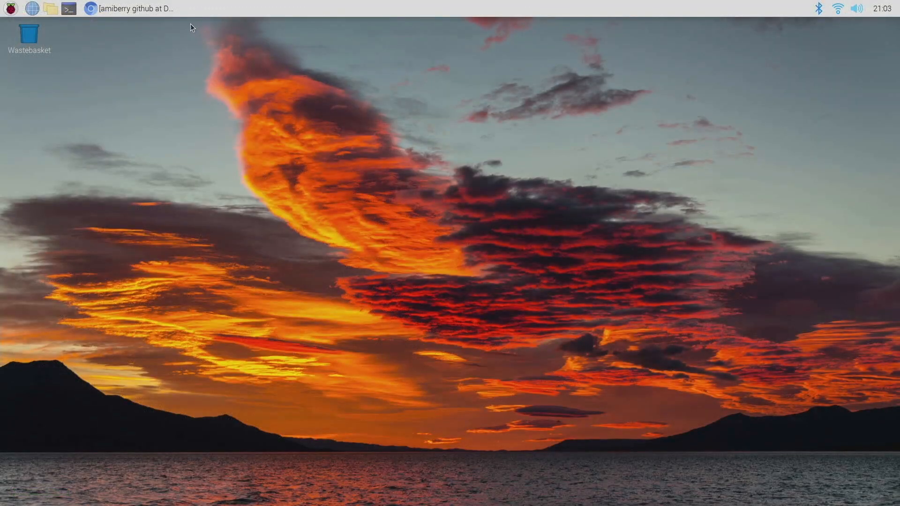
Bring Chromium back, enter the midwan/amiberry repository and reach the README's Requirements install command.
{"action": "left_click", "coordinate": [122, 8]}
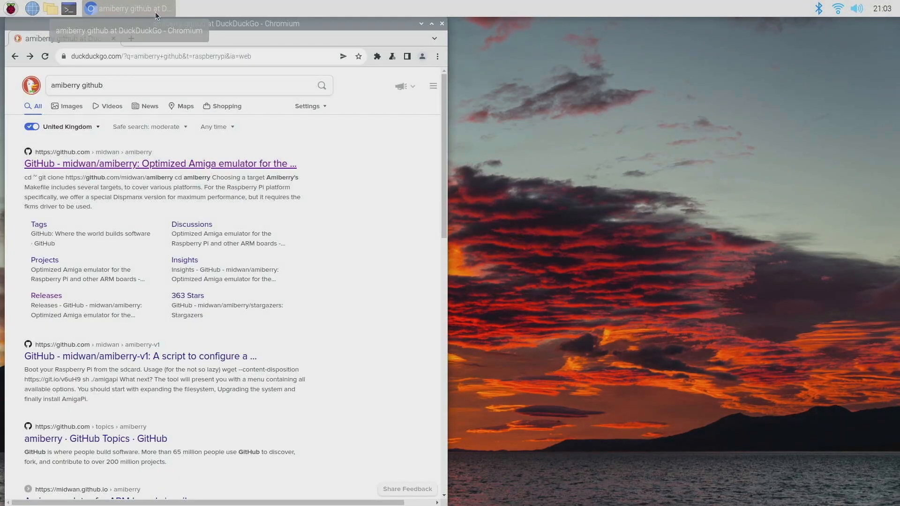
{"action": "left_click", "coordinate": [136, 163]}
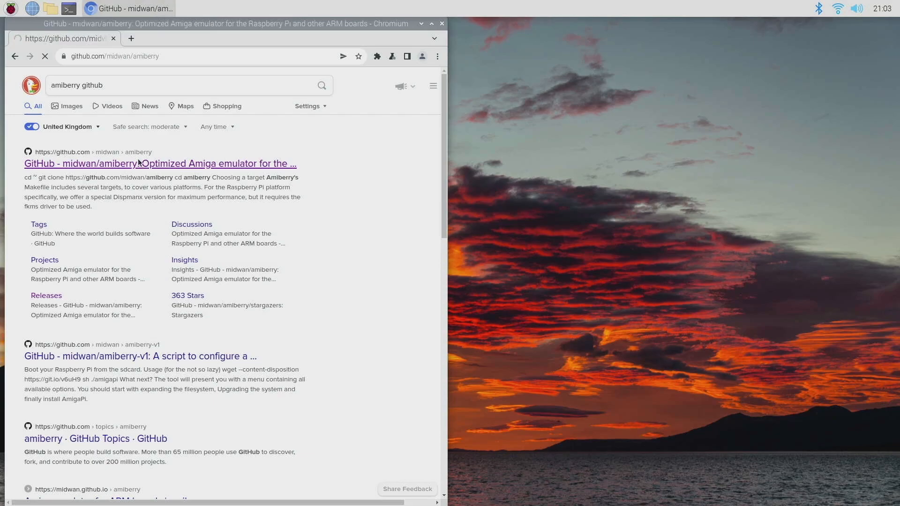
{"action": "left_click", "coordinate": [159, 164]}
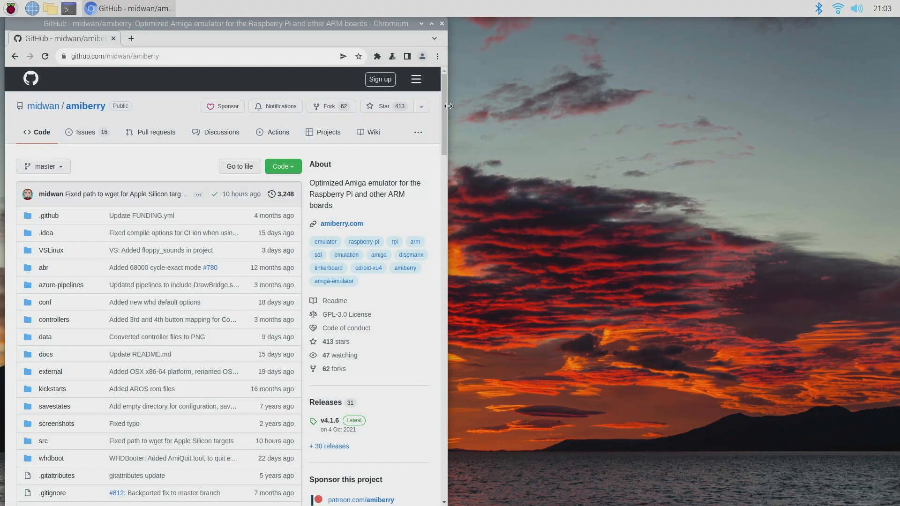
{"action": "scroll", "scroll_direction": "down", "scroll_amount": 3}
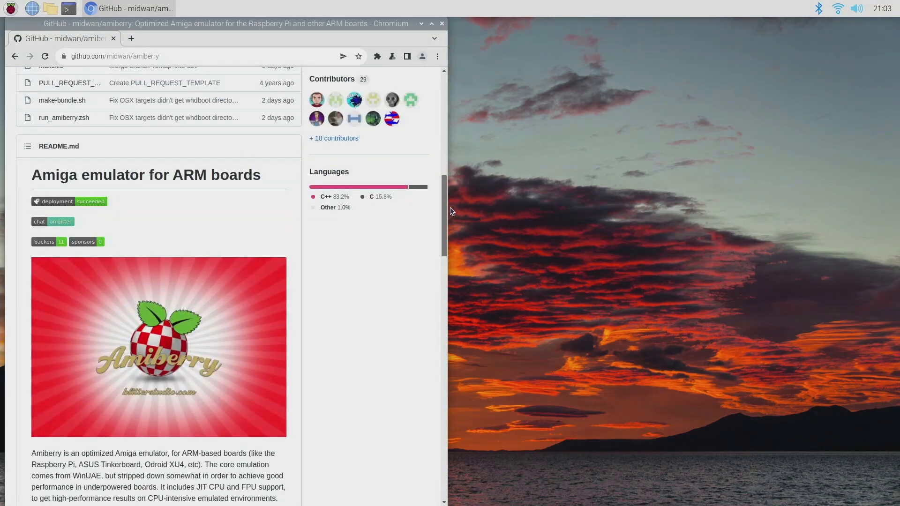
{"action": "scroll", "scroll_direction": "down", "scroll_amount": 3}
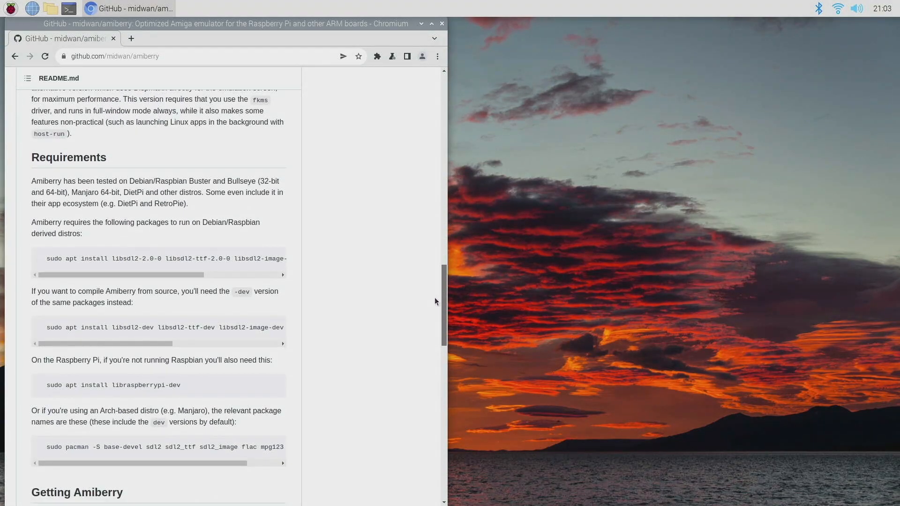
{"action": "scroll", "scroll_direction": "down", "scroll_amount": 3}
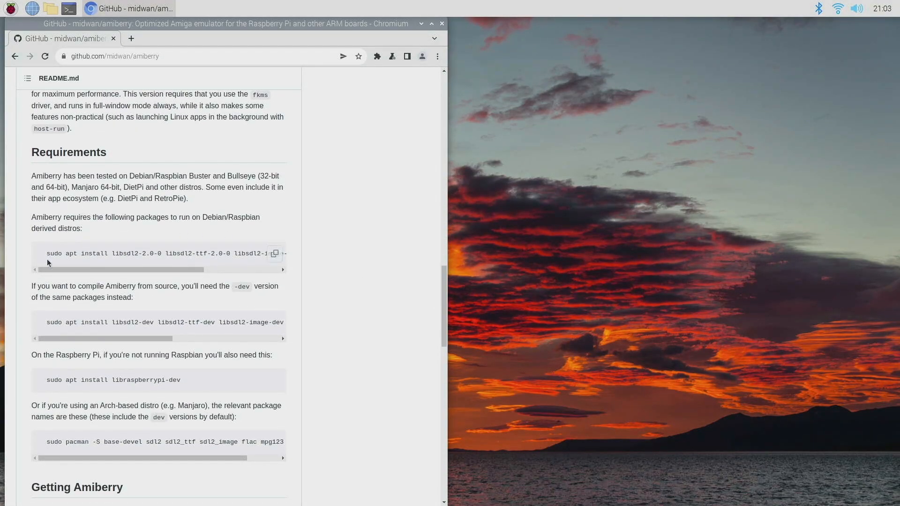
{"action": "mouse_move", "coordinate": [172, 231]}
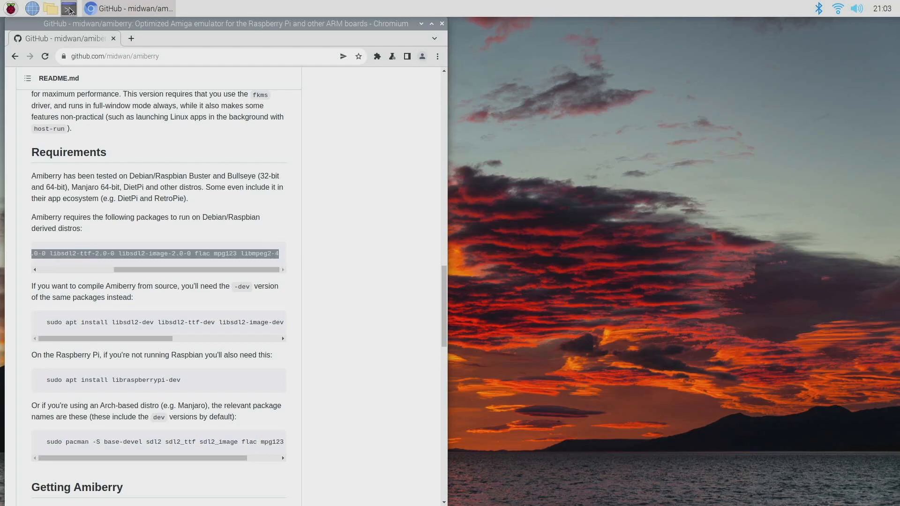
Paste and run the copied sudo apt install command for SDL2, flac and mpg123 in a terminal.
{"action": "left_click", "coordinate": [69, 8]}
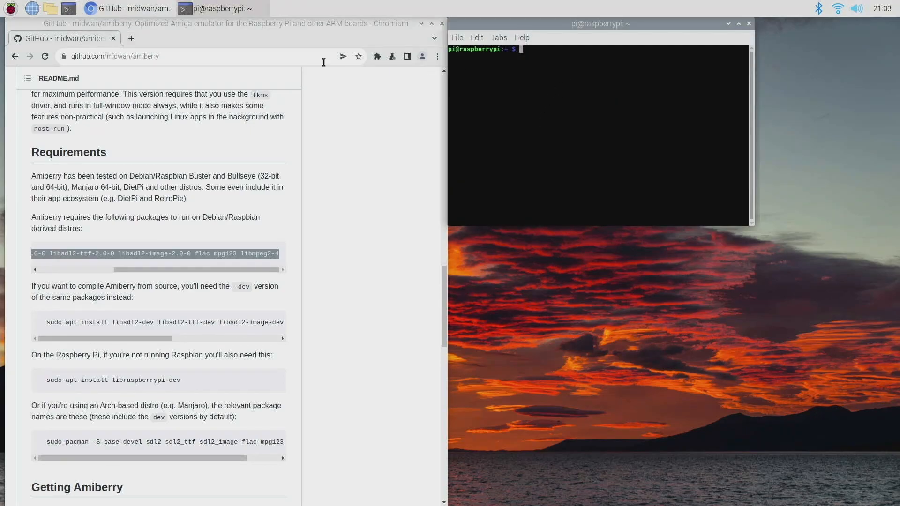
{"action": "right_click", "coordinate": [527, 98]}
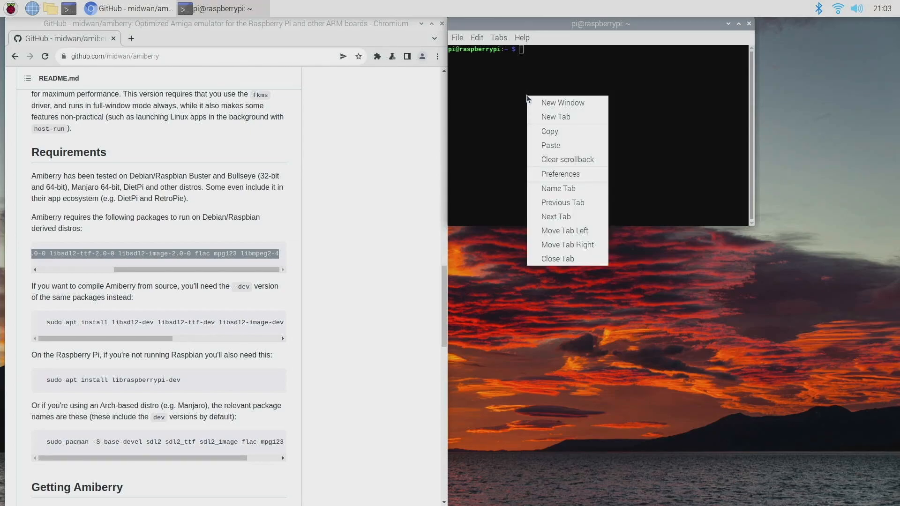
{"action": "left_click", "coordinate": [552, 146]}
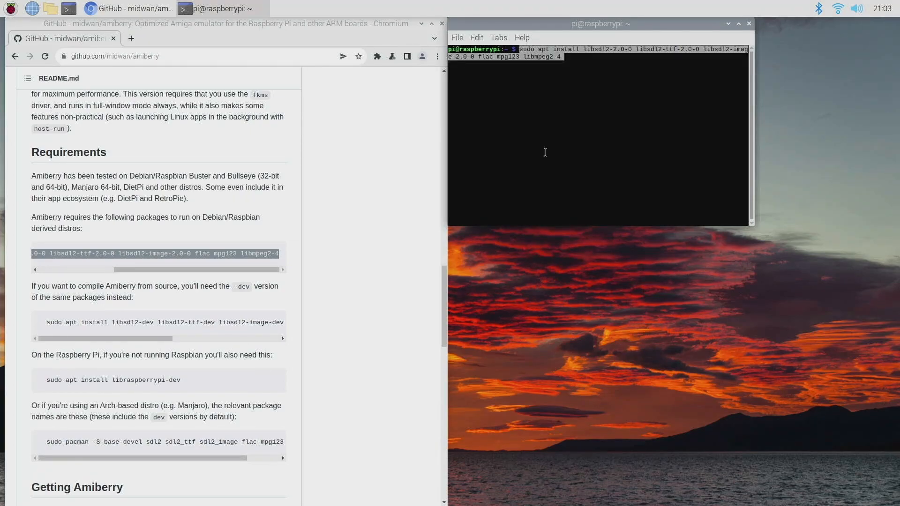
{"action": "key", "text": "Return"}
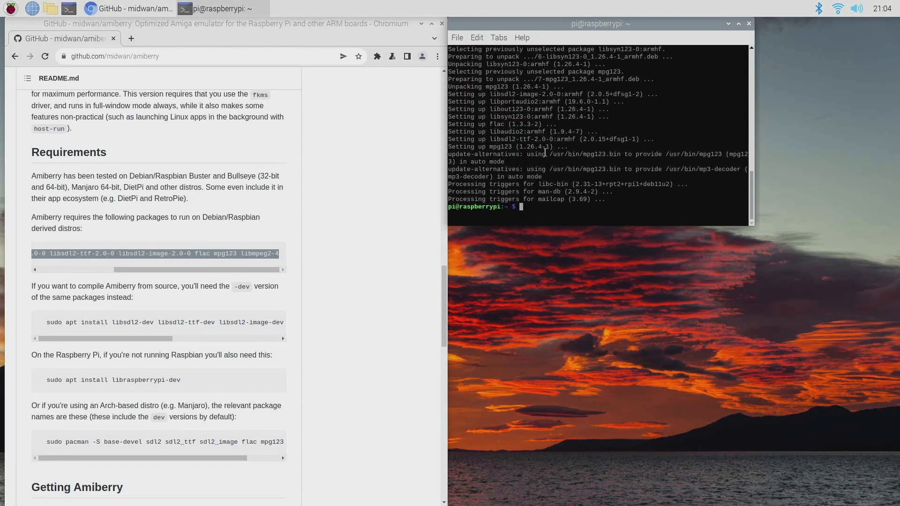
Scroll the README down to the Getting Amiberry and 'Clone this repo' sections.
{"action": "scroll", "scroll_direction": "down", "scroll_amount": 3}
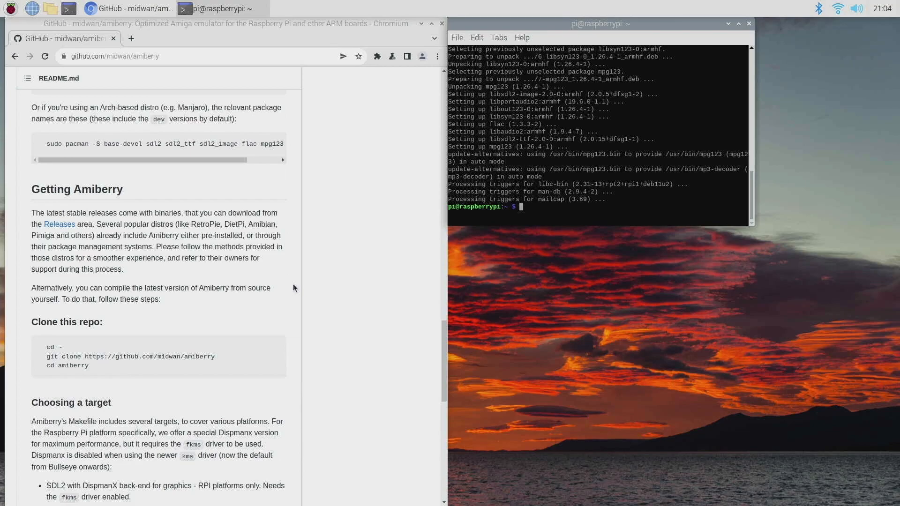
{"action": "mouse_move", "coordinate": [129, 179]}
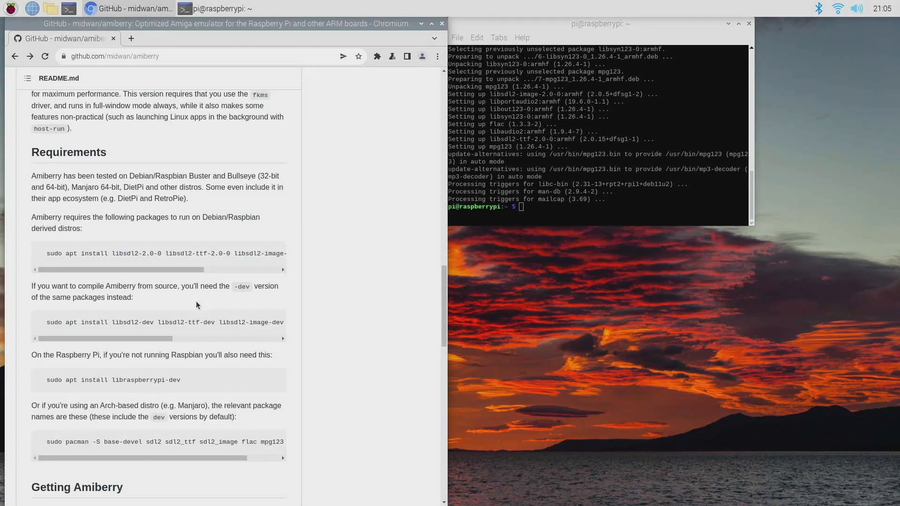
{"action": "scroll", "scroll_direction": "down", "scroll_amount": 3}
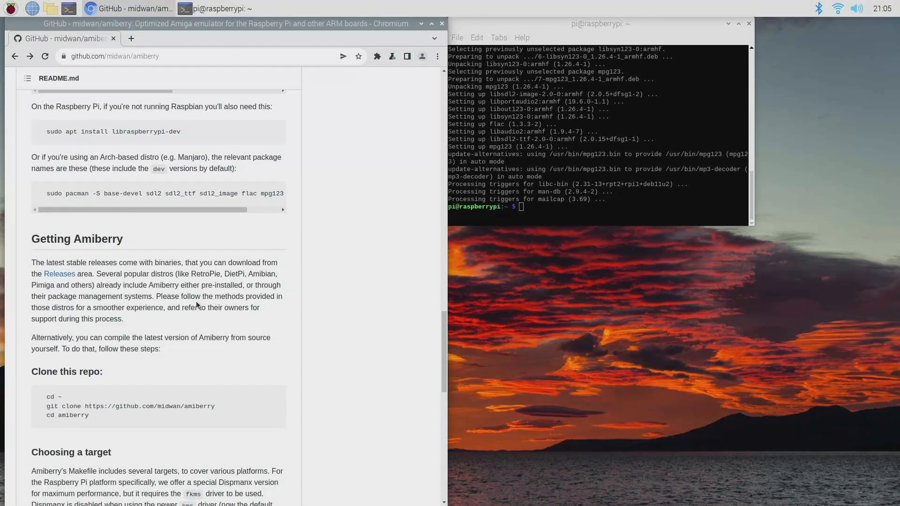
{"action": "scroll", "scroll_direction": "down", "scroll_amount": 3}
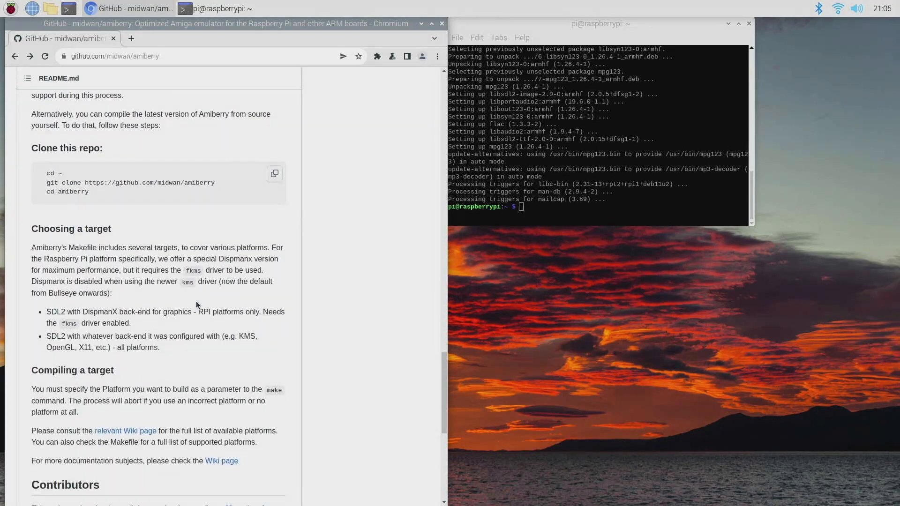
{"action": "scroll", "scroll_direction": "down", "scroll_amount": 3}
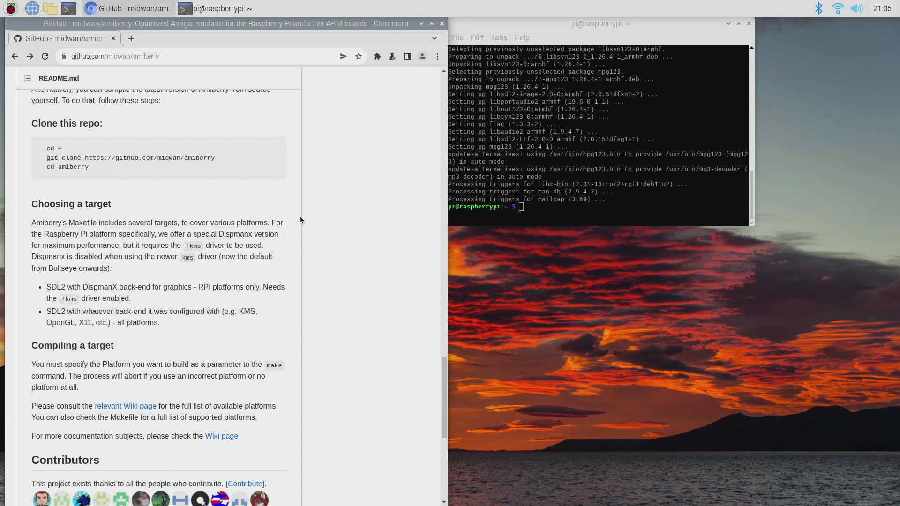
{"action": "mouse_move", "coordinate": [355, 230]}
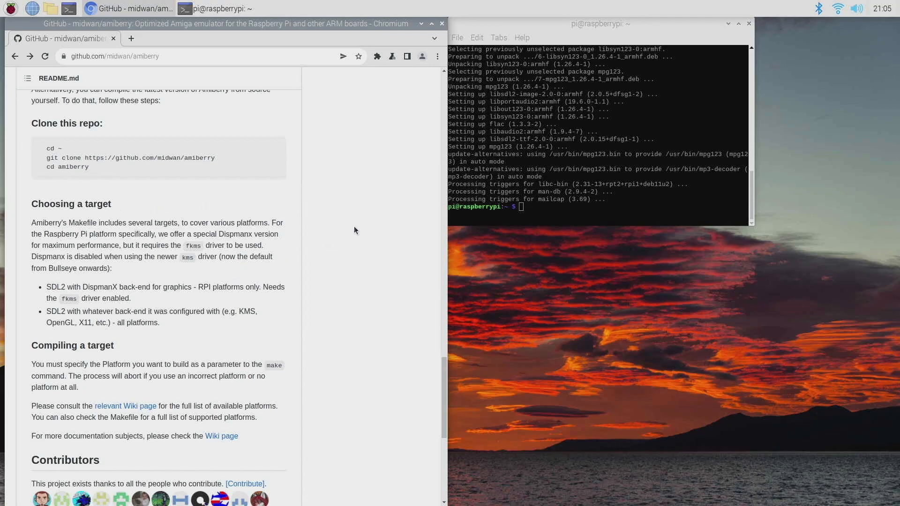
{"action": "mouse_move", "coordinate": [311, 234]}
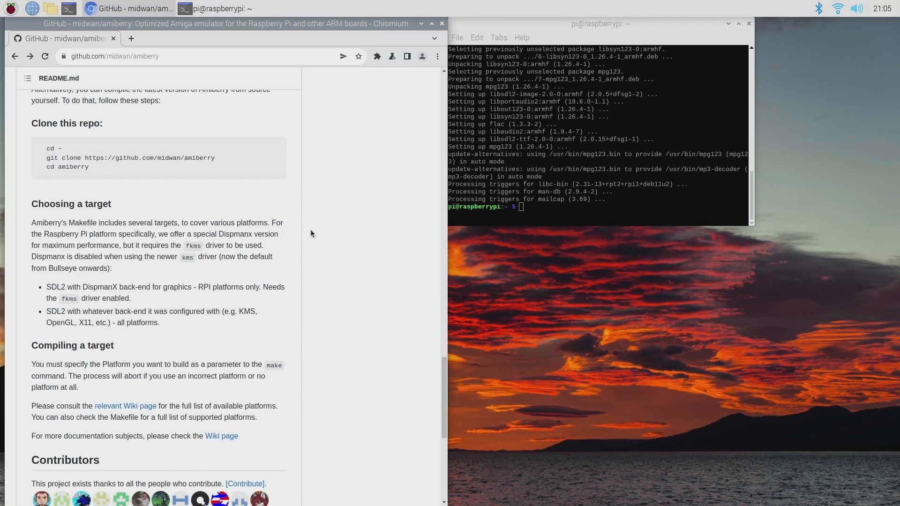
{"action": "mouse_move", "coordinate": [170, 266]}
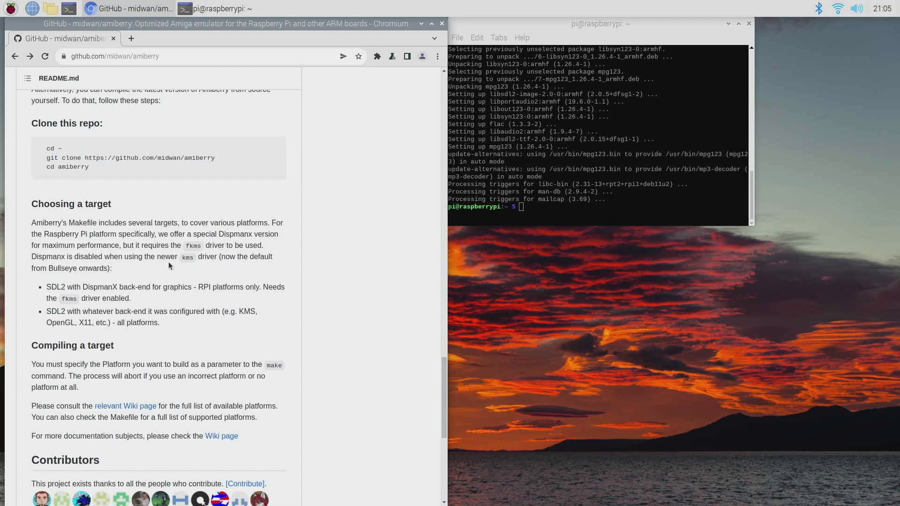
{"action": "mouse_move", "coordinate": [194, 268]}
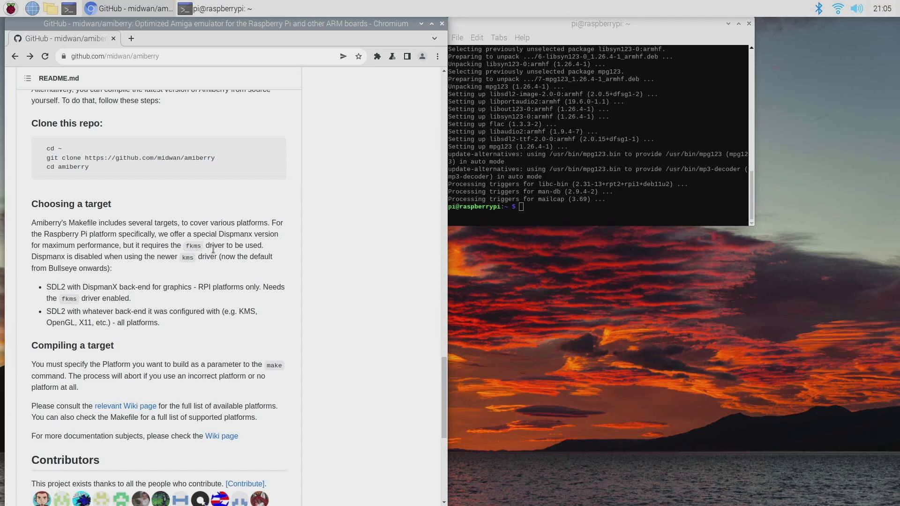
{"action": "mouse_move", "coordinate": [187, 269]}
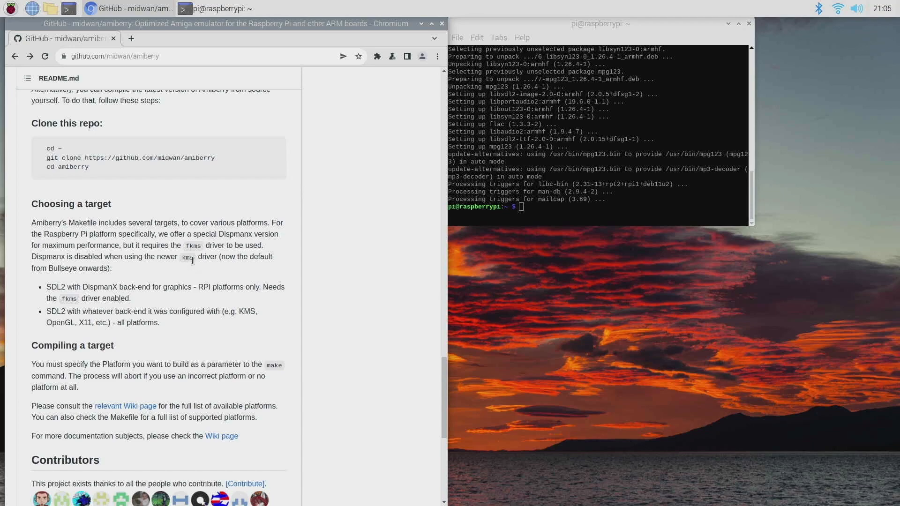
{"action": "mouse_move", "coordinate": [77, 256]}
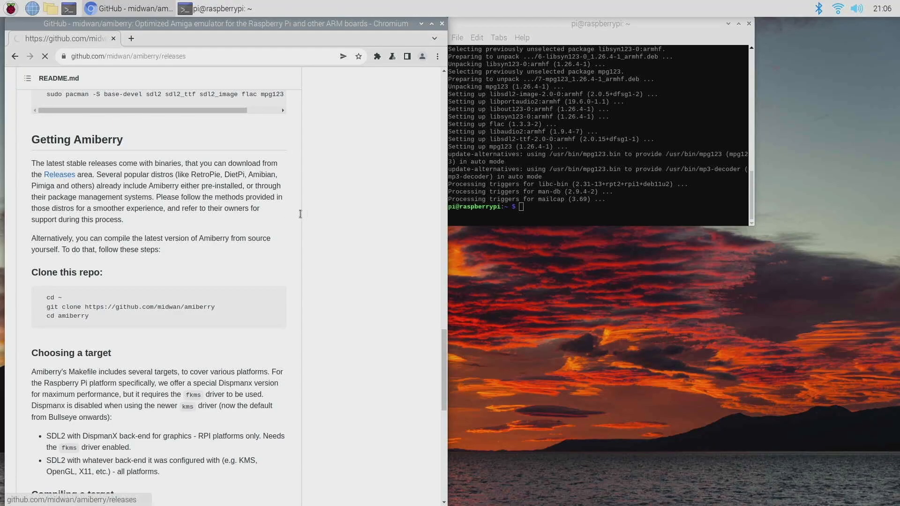
Reach the v4.1.6 release assets list containing amiberry-v4.1.6-rpi4-sdl2-32bit-rpios.zip.
{"action": "left_click", "coordinate": [59, 175]}
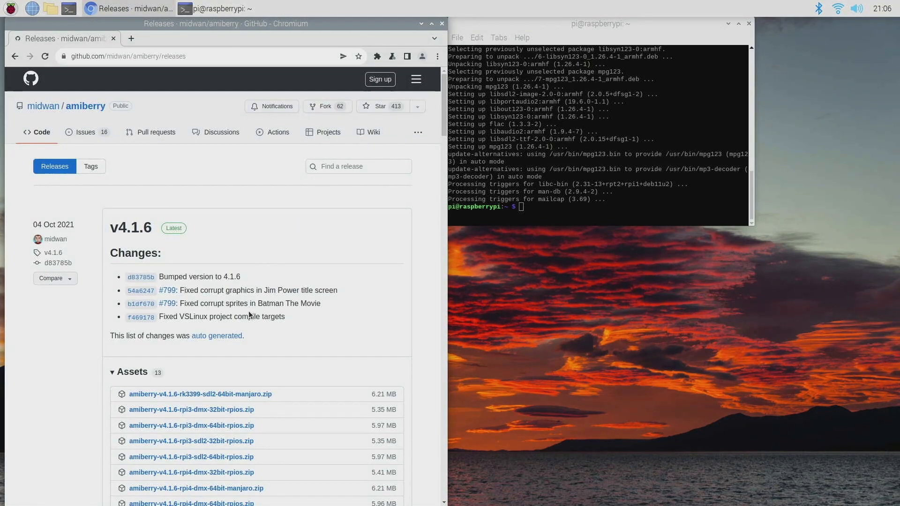
{"action": "scroll", "scroll_direction": "down", "scroll_amount": 3}
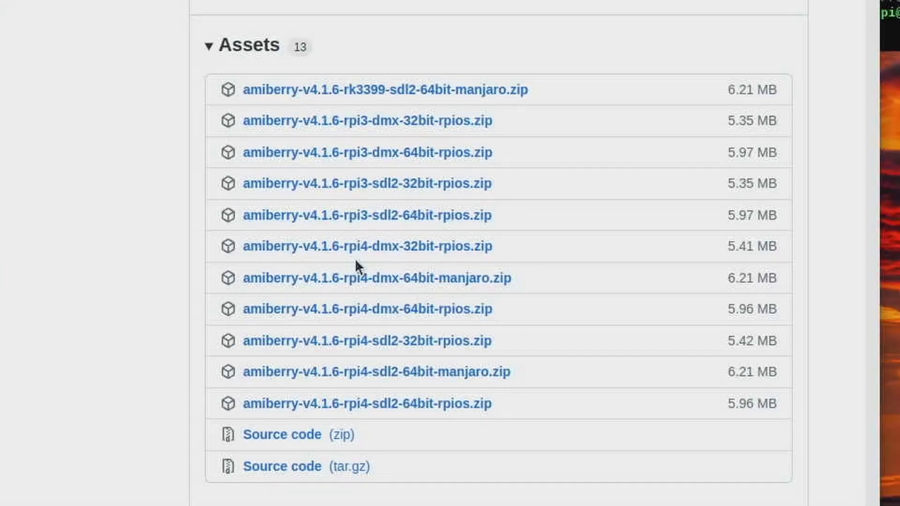
{"action": "mouse_move", "coordinate": [390, 250]}
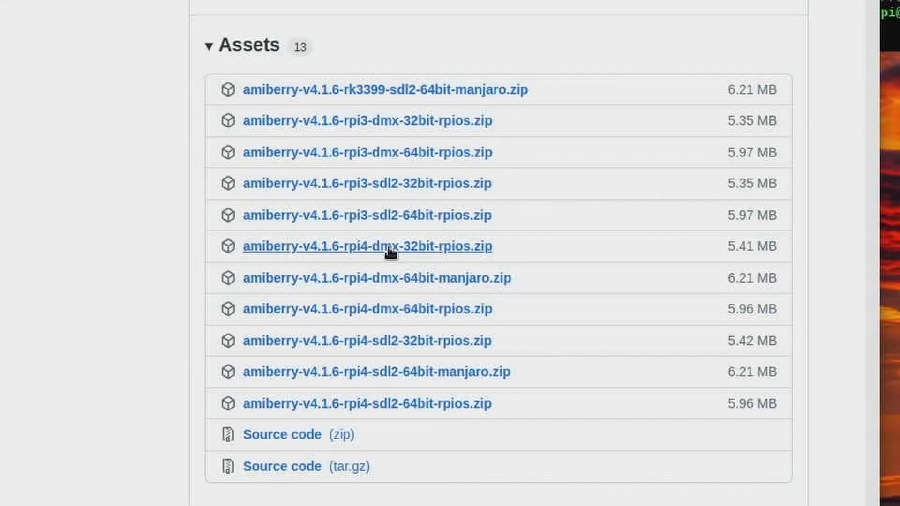
{"action": "mouse_move", "coordinate": [403, 329]}
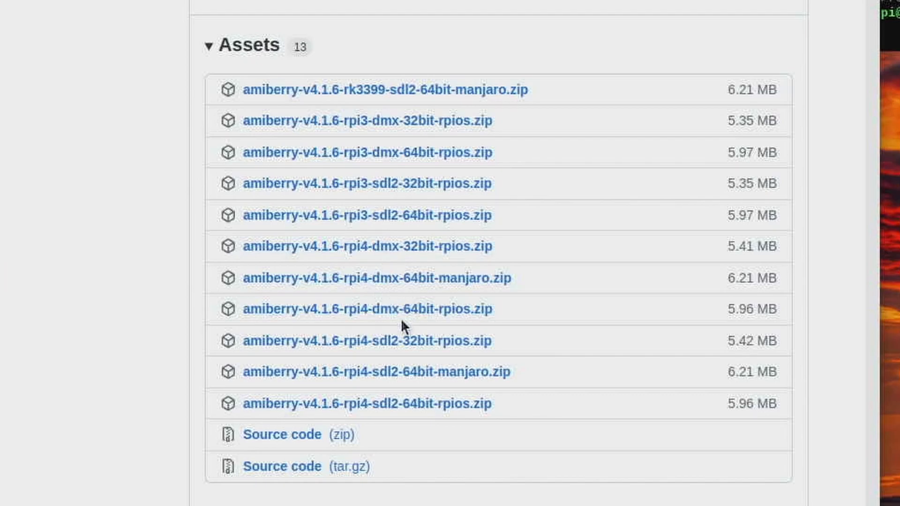
{"action": "mouse_move", "coordinate": [407, 349]}
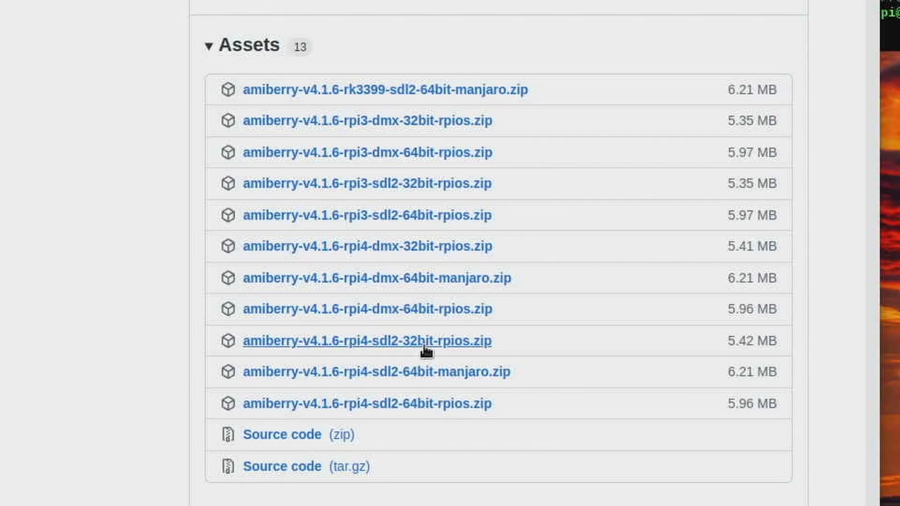
{"action": "mouse_move", "coordinate": [418, 414]}
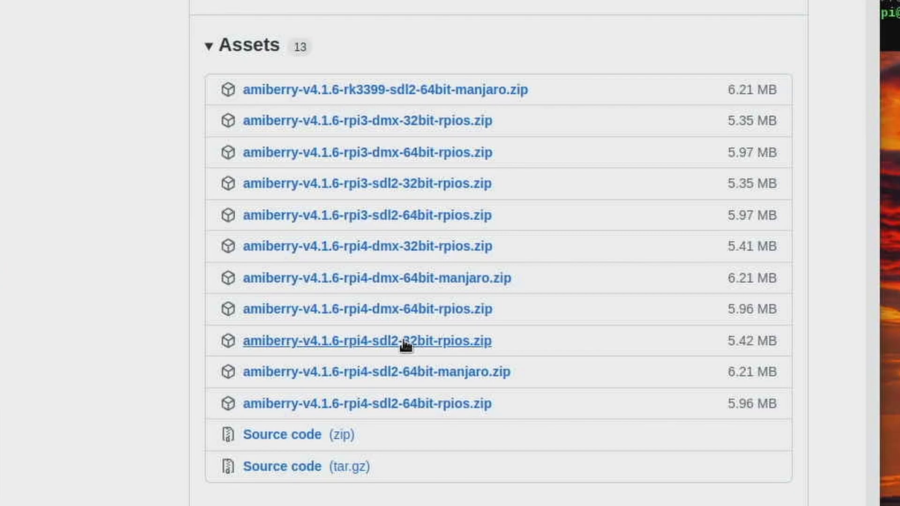
{"action": "mouse_move", "coordinate": [407, 343]}
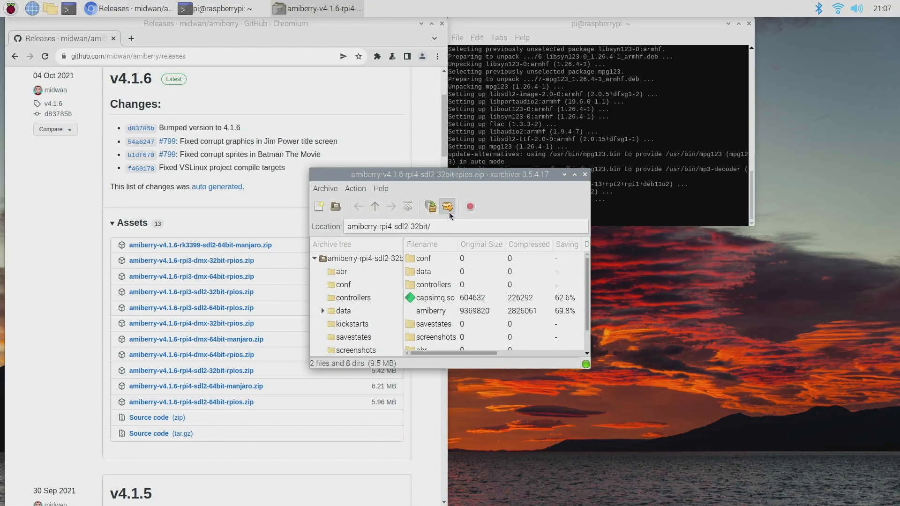
Extract the rpi4-sdl2-32bit zip into /home/pi, creating the amiberry-rpi4-sdl2-32bit folder.
{"action": "left_click", "coordinate": [446, 207]}
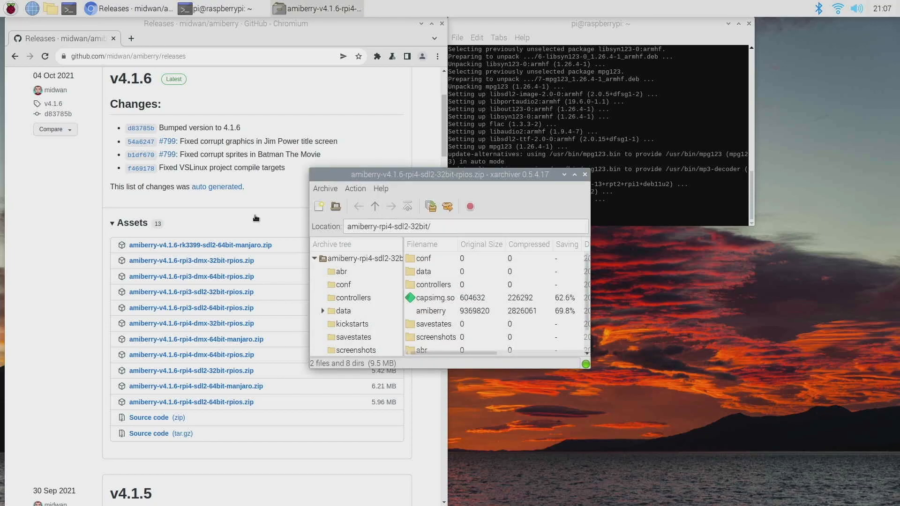
{"action": "left_click", "coordinate": [50, 9]}
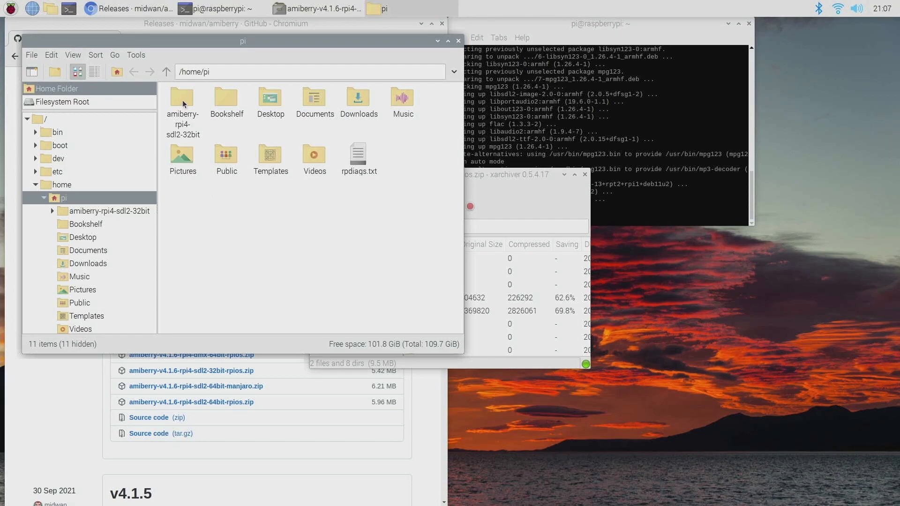
Enter the extracted amiberry-rpi4-sdl2-32bit folder and the USB volume's kickstarts folder.
{"action": "double_click", "coordinate": [182, 96]}
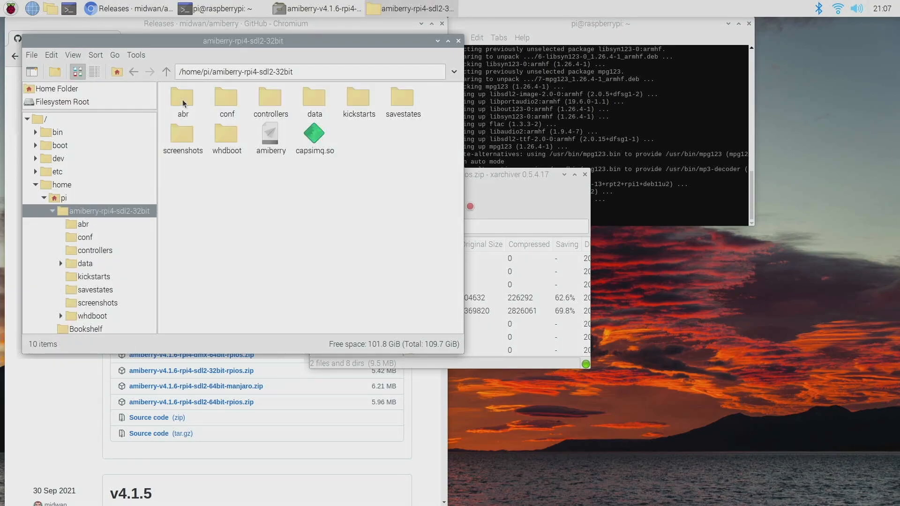
{"action": "mouse_move", "coordinate": [269, 138]}
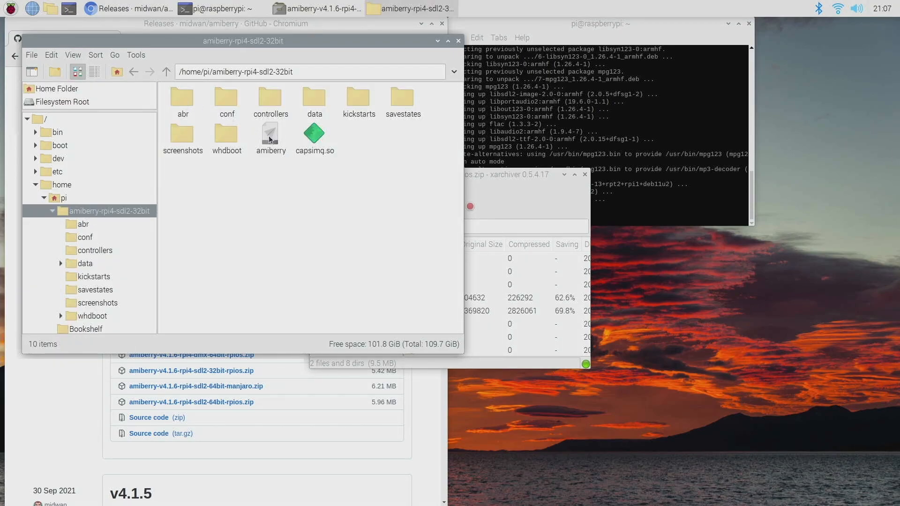
{"action": "left_click", "coordinate": [270, 134]}
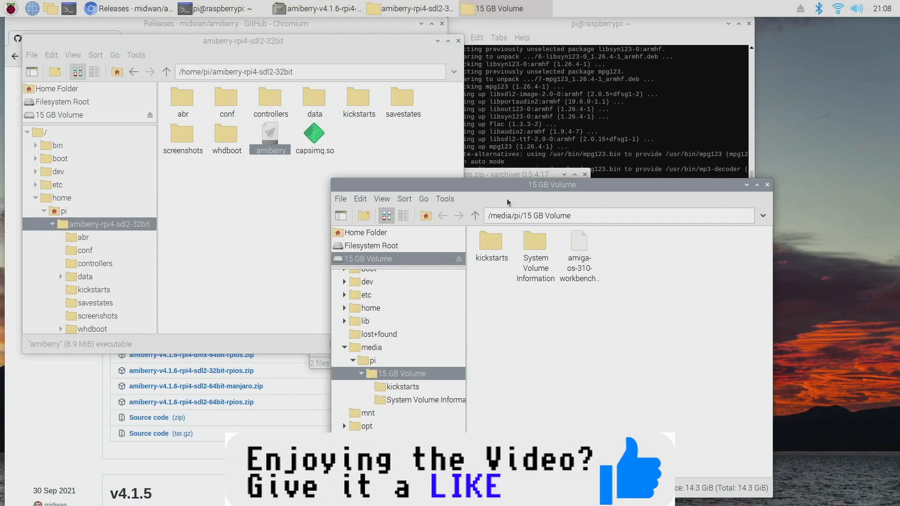
{"action": "mouse_move", "coordinate": [568, 281]}
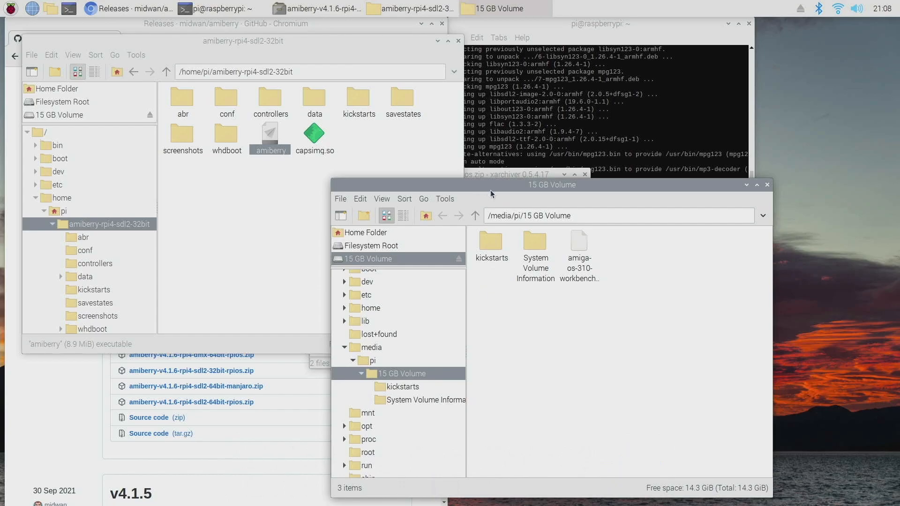
{"action": "mouse_move", "coordinate": [507, 203]}
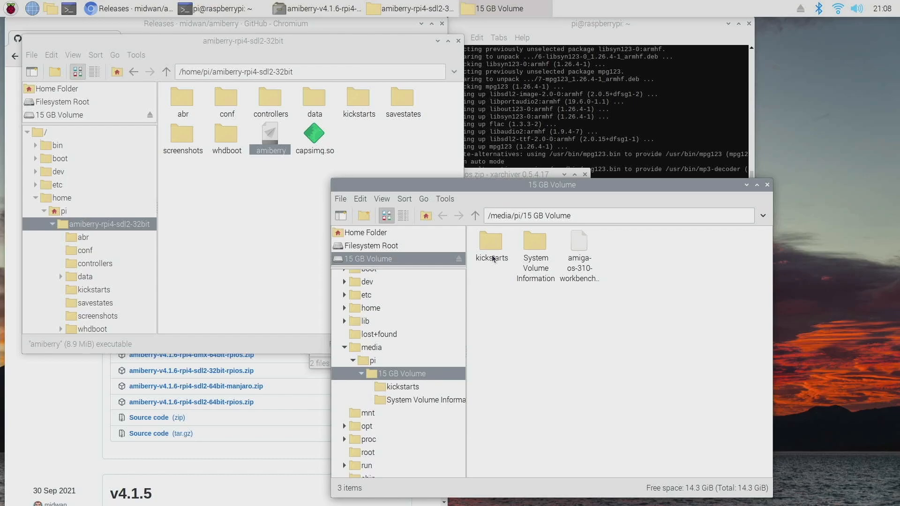
{"action": "mouse_move", "coordinate": [493, 259]}
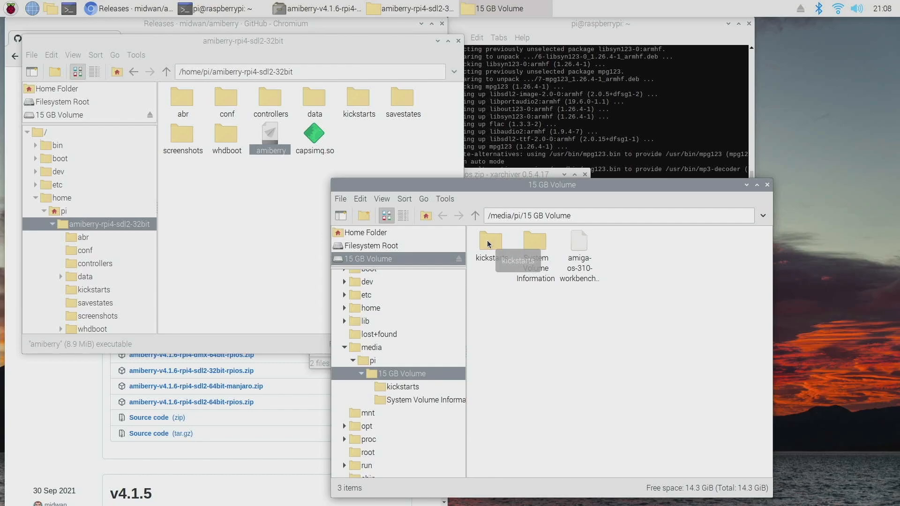
{"action": "double_click", "coordinate": [491, 244]}
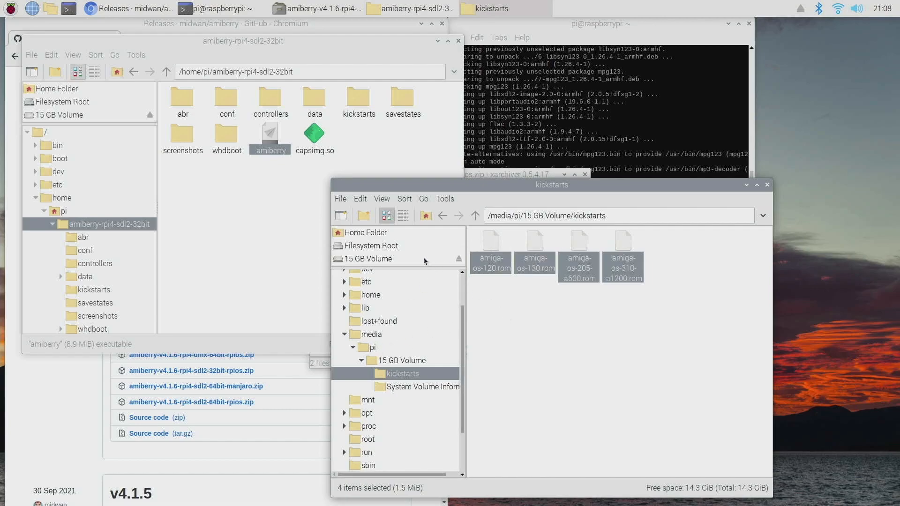
Move the Kickstart ROMs into amiberry's own kickstarts folder and return to the USB volume root.
{"action": "left_click", "coordinate": [366, 233]}
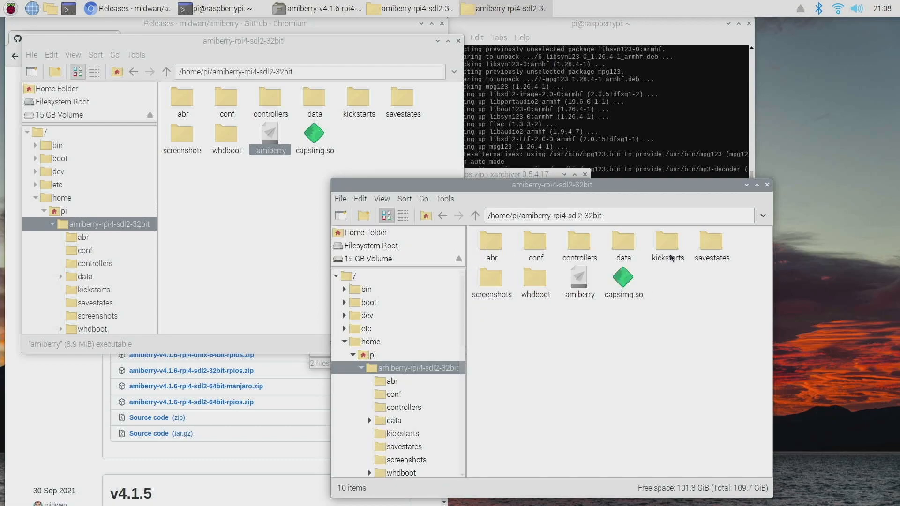
{"action": "double_click", "coordinate": [668, 241]}
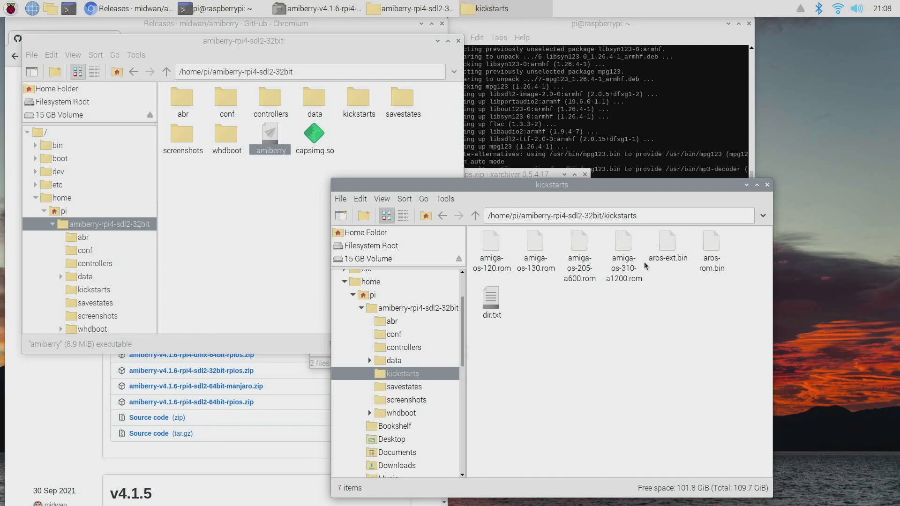
{"action": "left_click", "coordinate": [368, 258]}
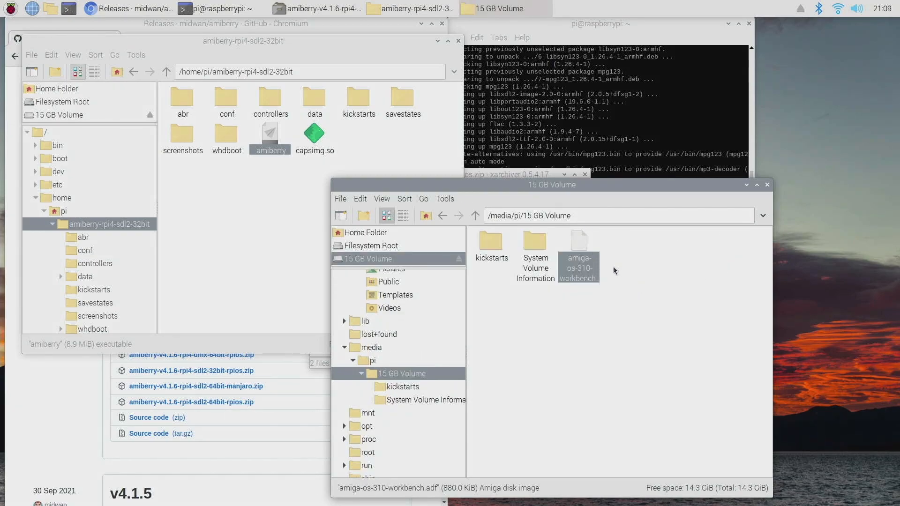
{"action": "mouse_move", "coordinate": [582, 242]}
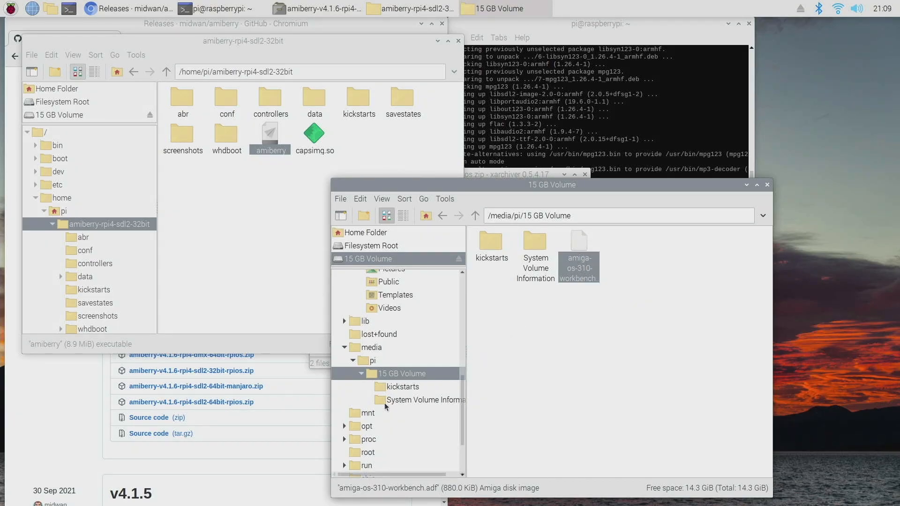
Create a folder named floppies inside amiberry-rpi4-sdl2-32bit and enter it.
{"action": "left_click", "coordinate": [366, 232]}
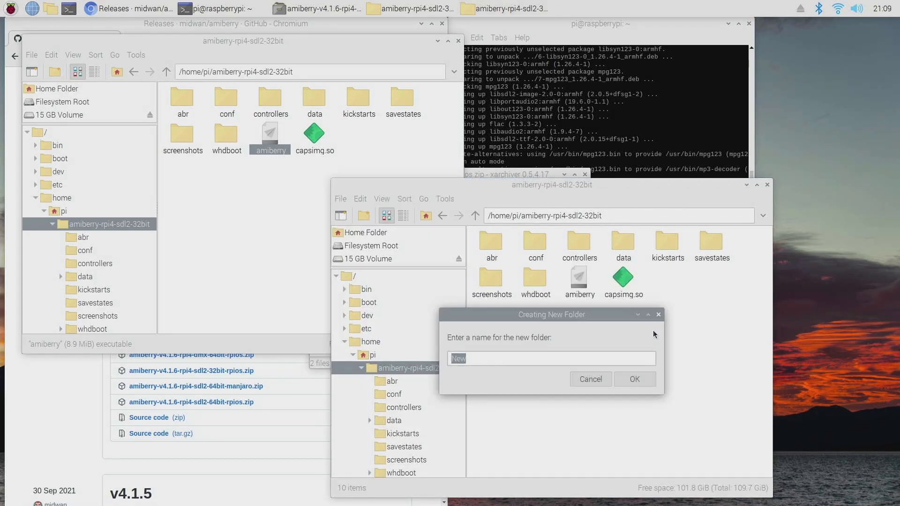
{"action": "type", "text": "flopp"}
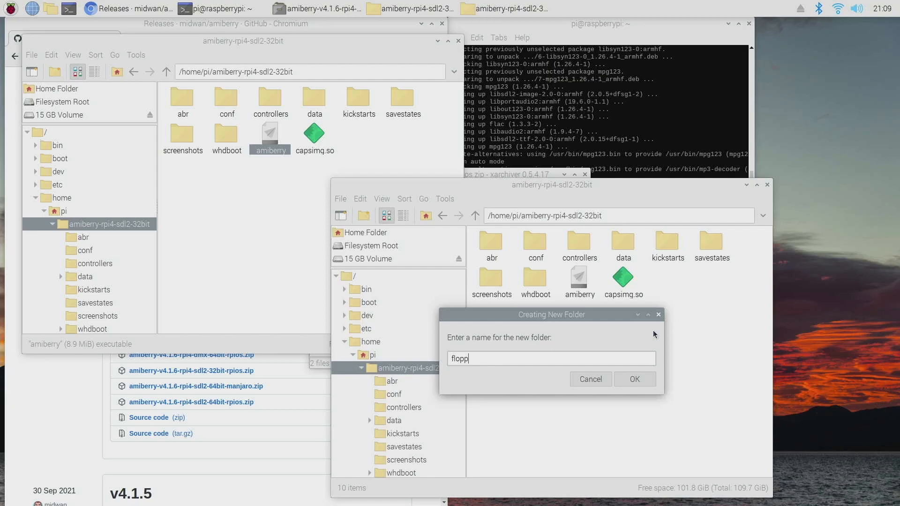
{"action": "left_click", "coordinate": [635, 378]}
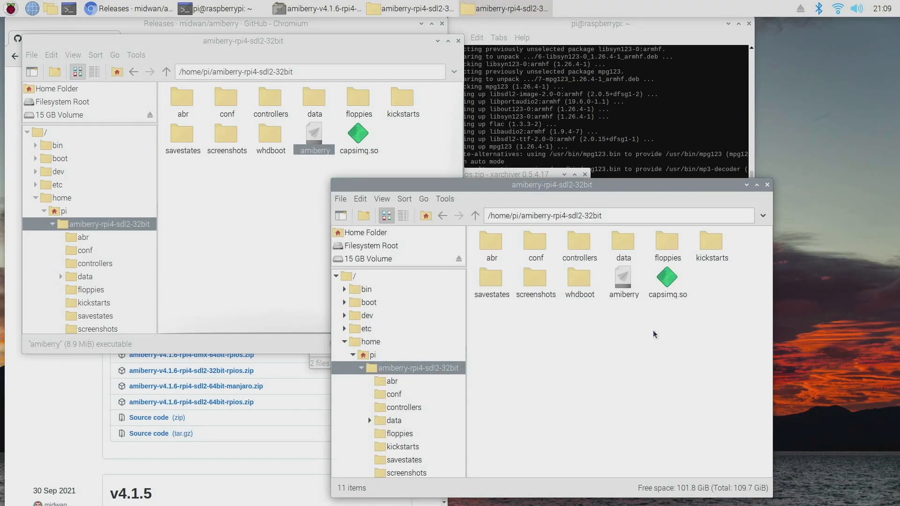
{"action": "double_click", "coordinate": [667, 240]}
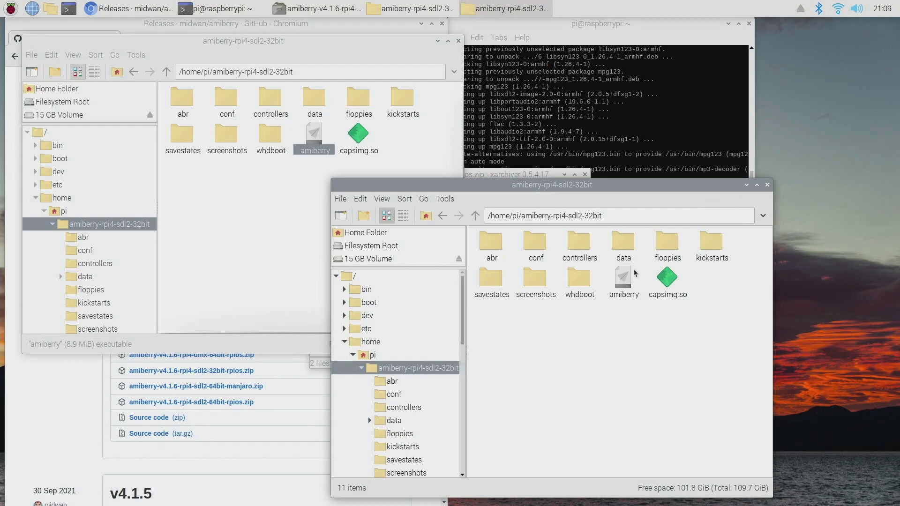
Launch amiberry and choose Amiga 1200 with the 4 MB Fast RAM expanded Quickstart configuration.
{"action": "double_click", "coordinate": [624, 279]}
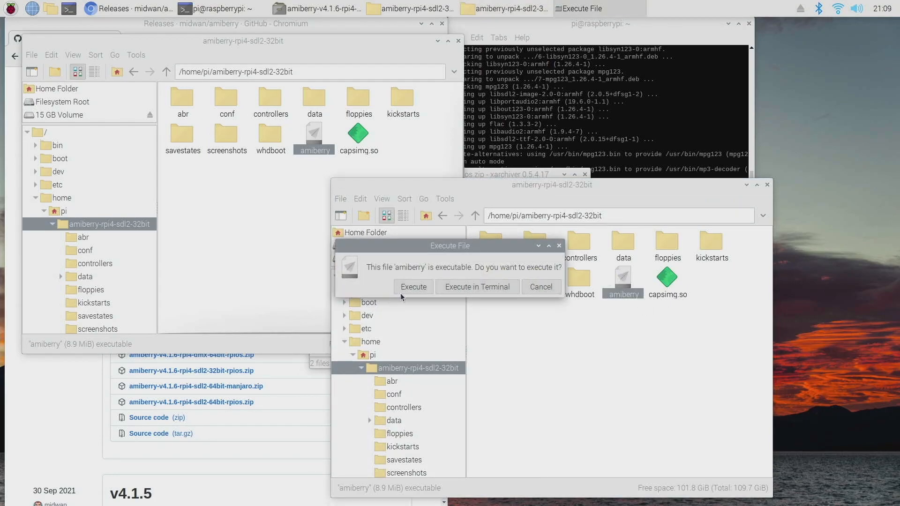
{"action": "left_click", "coordinate": [413, 287]}
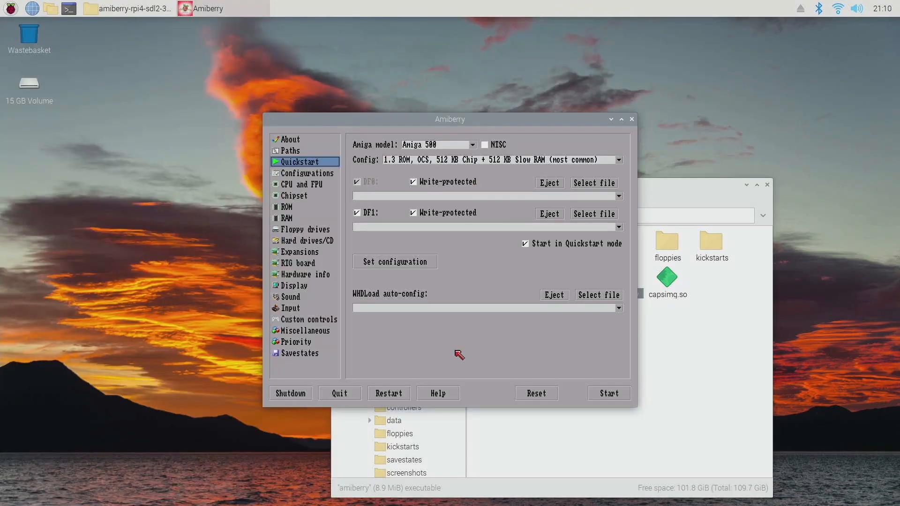
{"action": "left_click", "coordinate": [472, 144]}
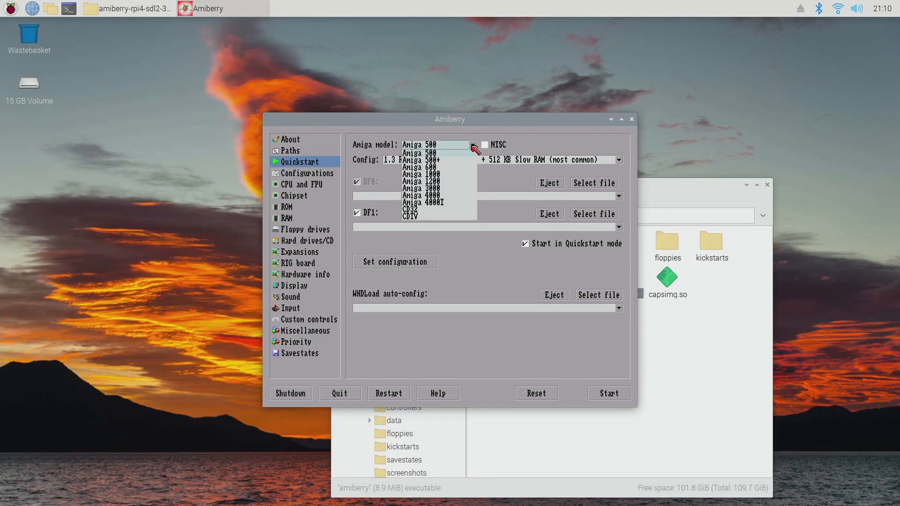
{"action": "mouse_move", "coordinate": [440, 175]}
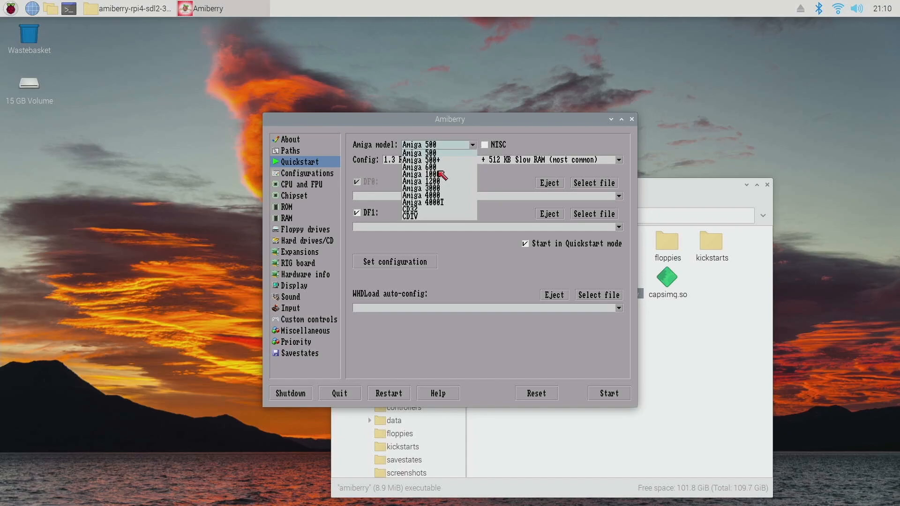
{"action": "left_click", "coordinate": [422, 182]}
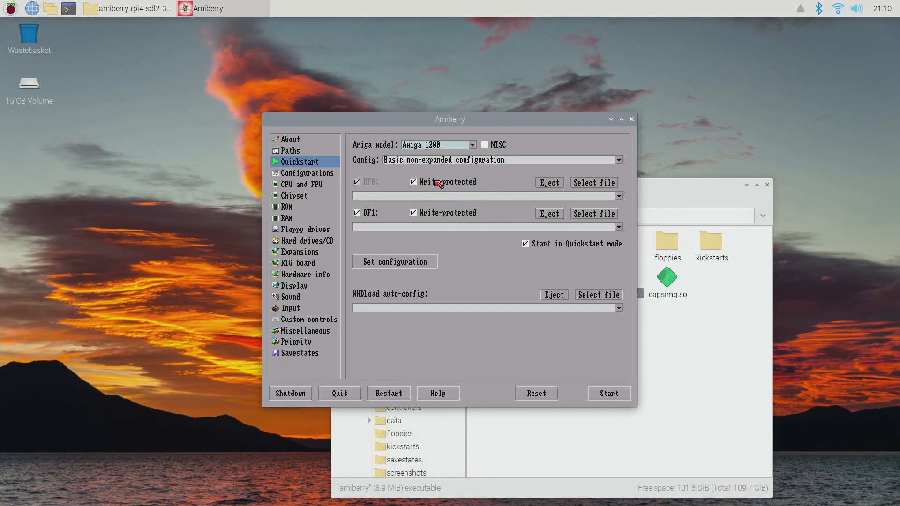
{"action": "mouse_move", "coordinate": [473, 168]}
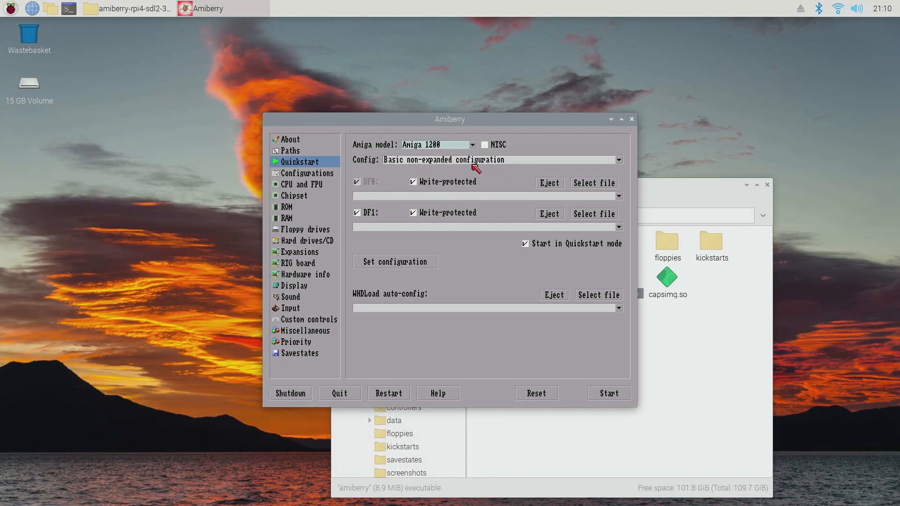
{"action": "left_click", "coordinate": [619, 159]}
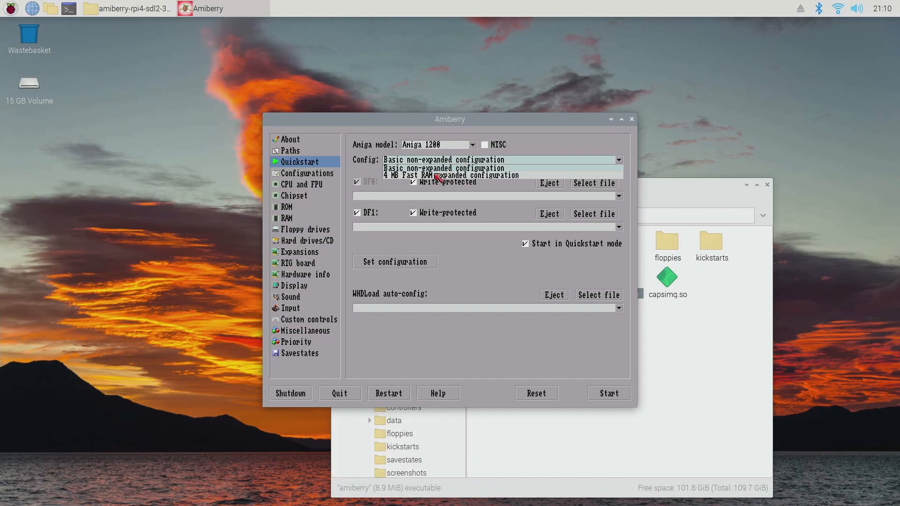
{"action": "left_click", "coordinate": [450, 175]}
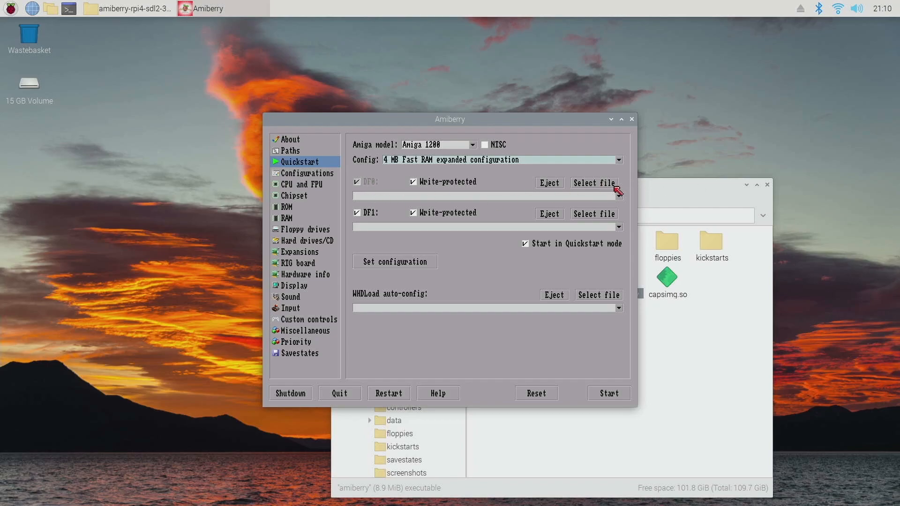
Insert amiga-os-310-workbench.adf from floppies into DF0 and start the emulated Amiga 1200.
{"action": "left_click", "coordinate": [595, 183]}
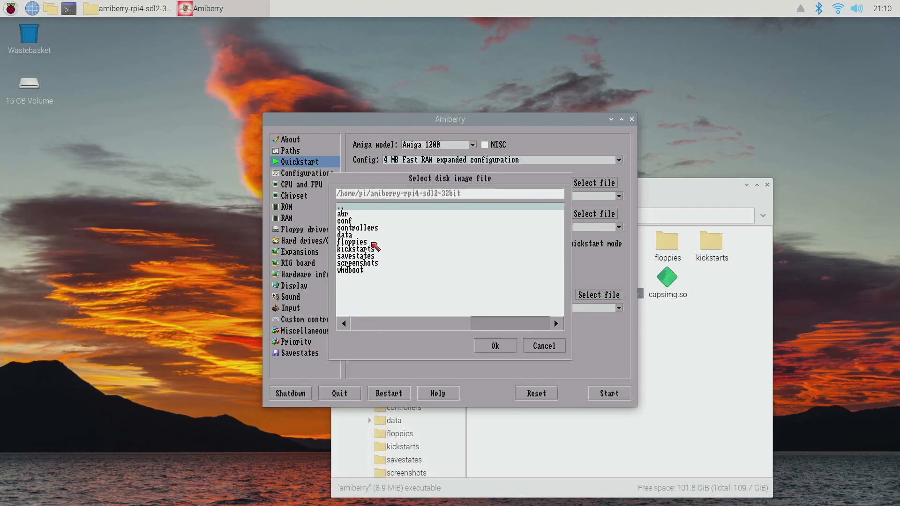
{"action": "double_click", "coordinate": [353, 242]}
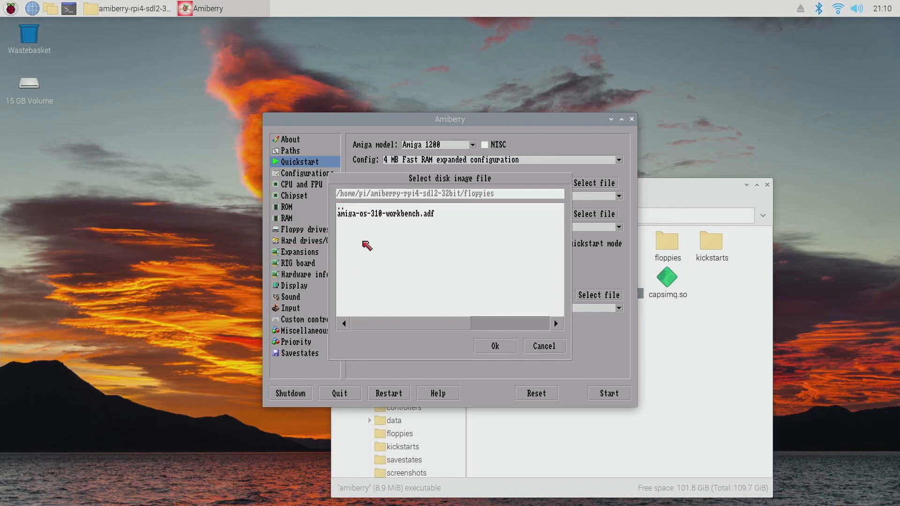
{"action": "left_click", "coordinate": [495, 346]}
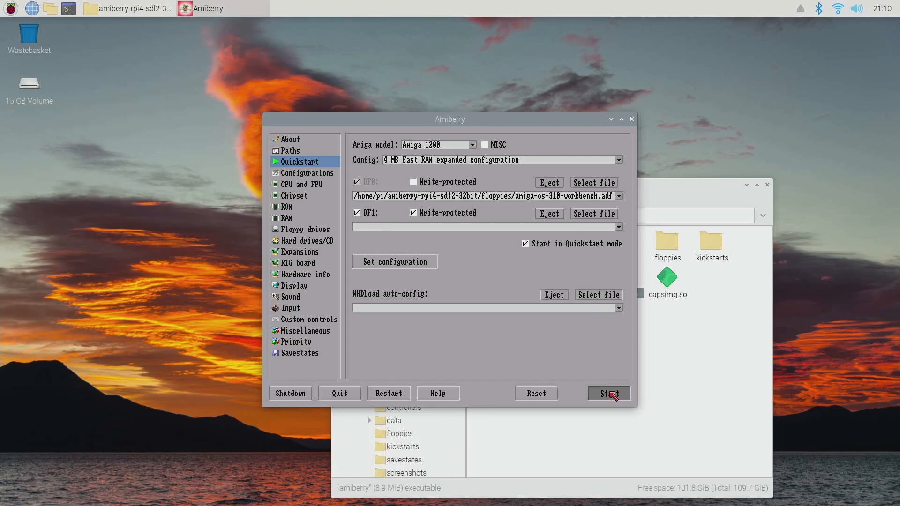
{"action": "left_click", "coordinate": [609, 393]}
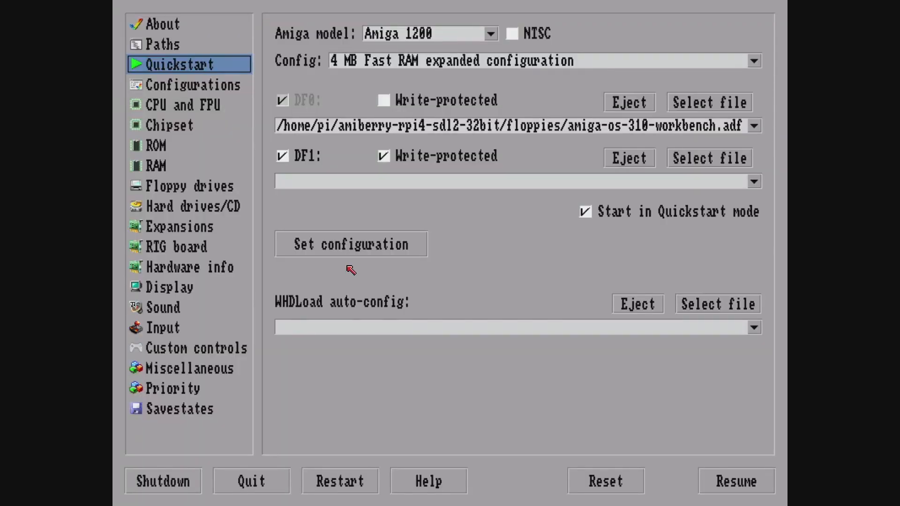
{"action": "mouse_move", "coordinate": [219, 241]}
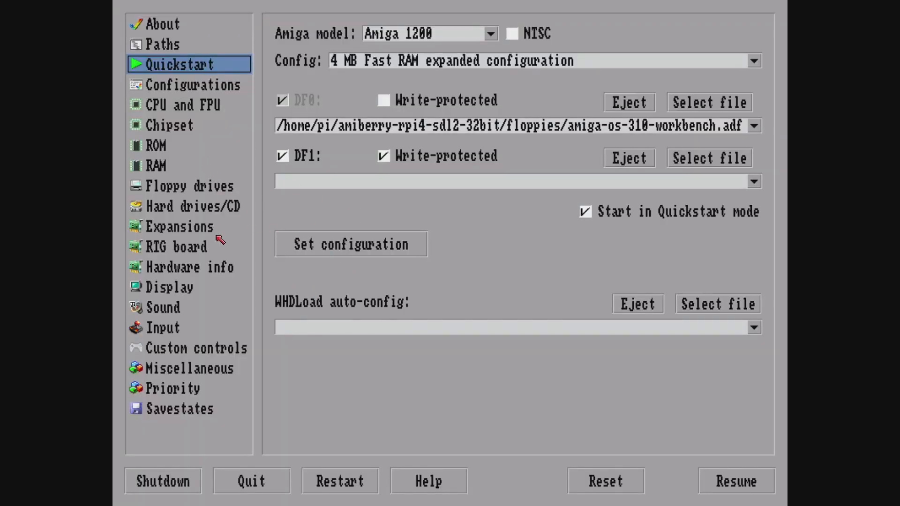
{"action": "mouse_move", "coordinate": [198, 199]}
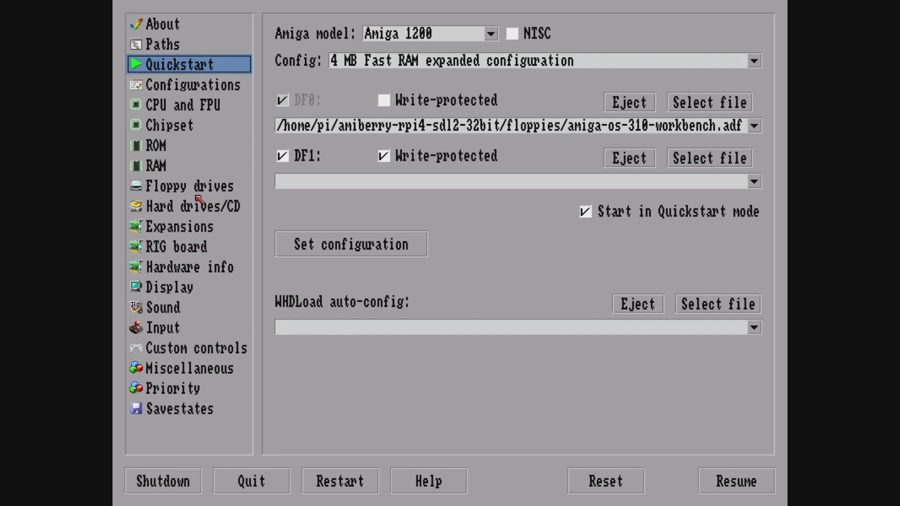
Set Floppy Drive Emulation Speed to Turbo and resume into Workbench 3.1.
{"action": "left_click", "coordinate": [188, 185]}
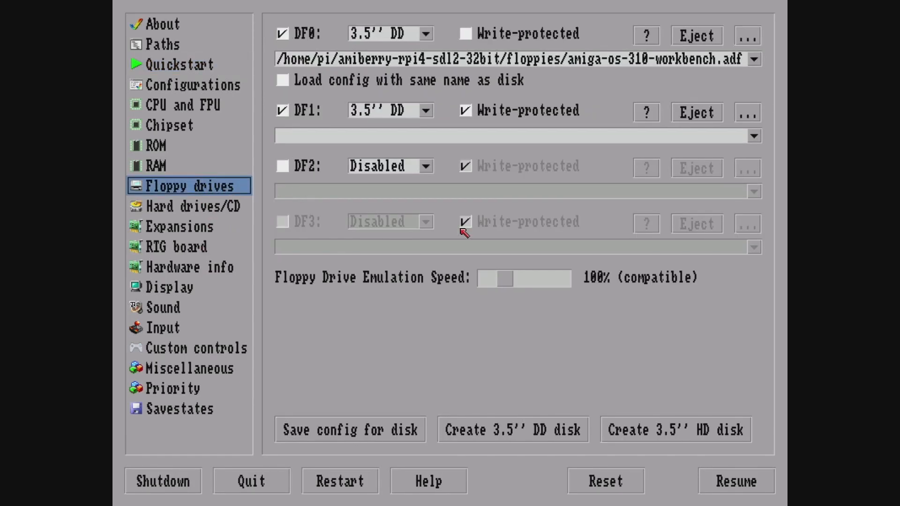
{"action": "mouse_move", "coordinate": [444, 282]}
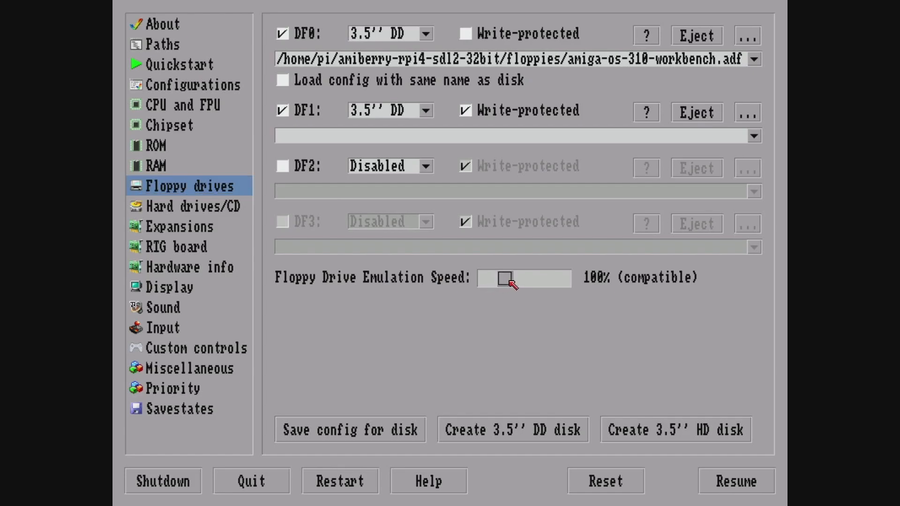
{"action": "left_click_drag", "start_coordinate": [506, 279], "coordinate": [485, 278]}
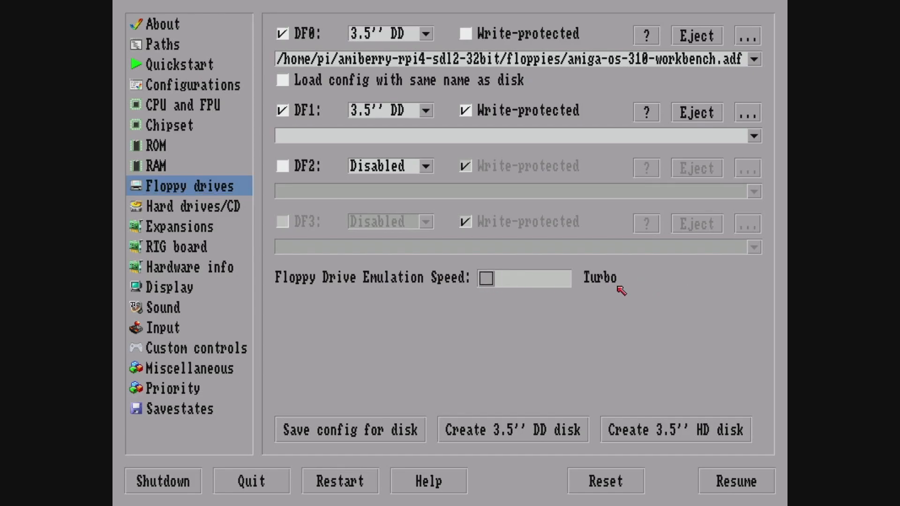
{"action": "mouse_move", "coordinate": [762, 473]}
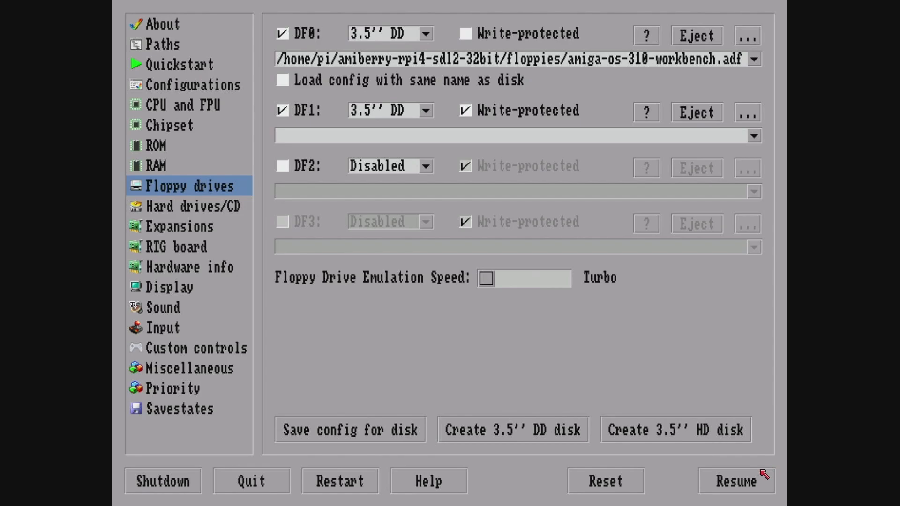
{"action": "left_click", "coordinate": [736, 481]}
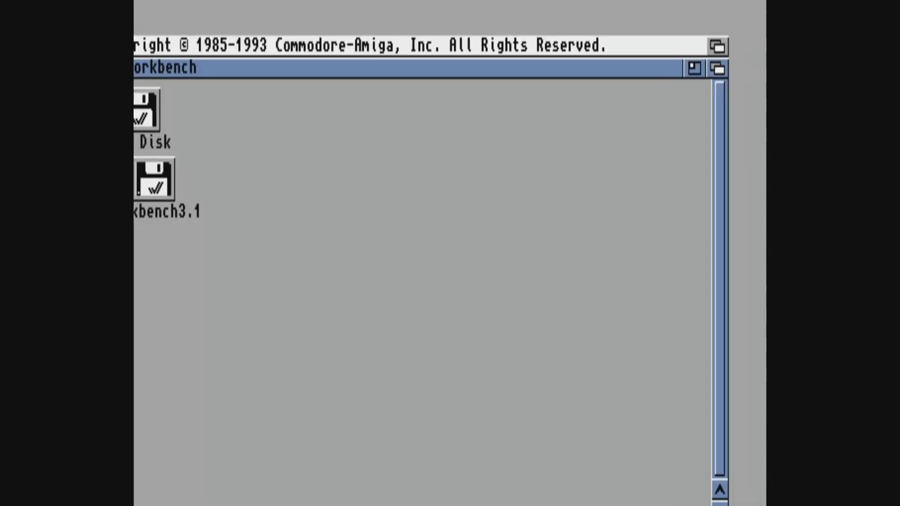
{"action": "mouse_move", "coordinate": [258, 155]}
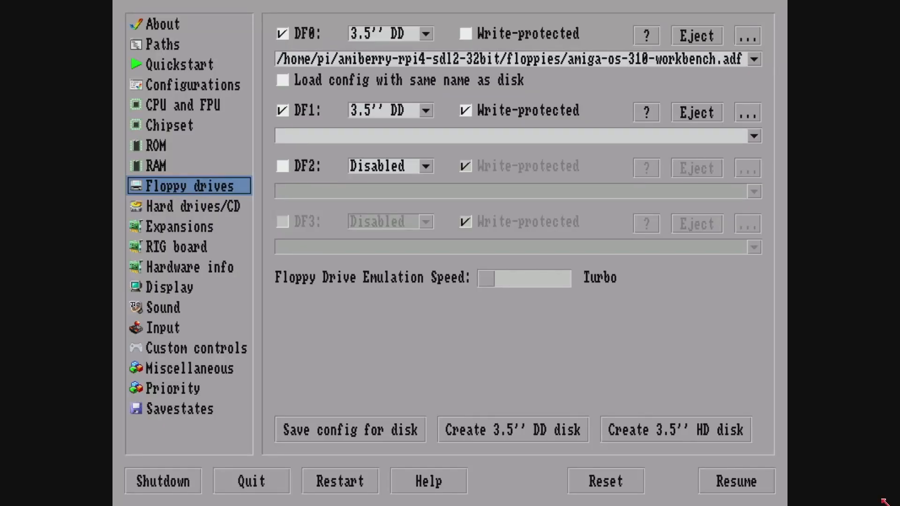
{"action": "mouse_move", "coordinate": [225, 288]}
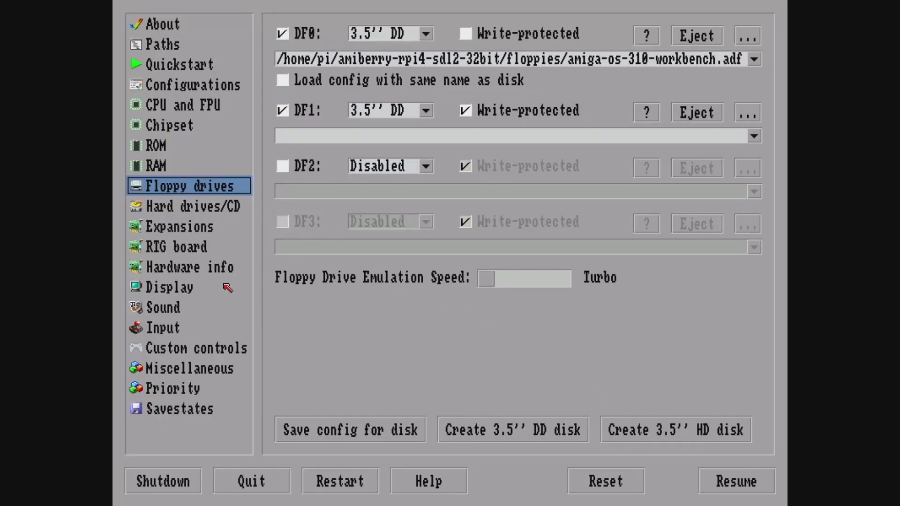
Enable horizontal and vertical centering with Auto Height in Display settings, then resume Workbench.
{"action": "left_click", "coordinate": [169, 287]}
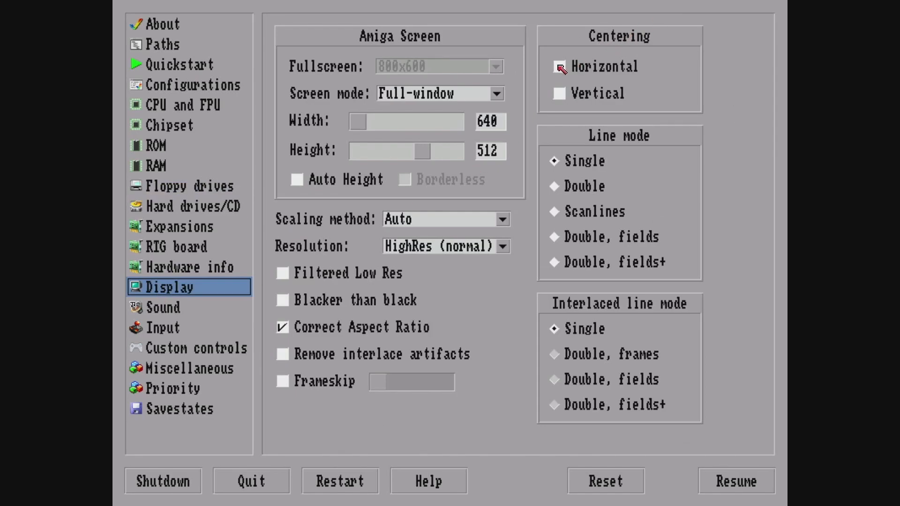
{"action": "left_click", "coordinate": [557, 93]}
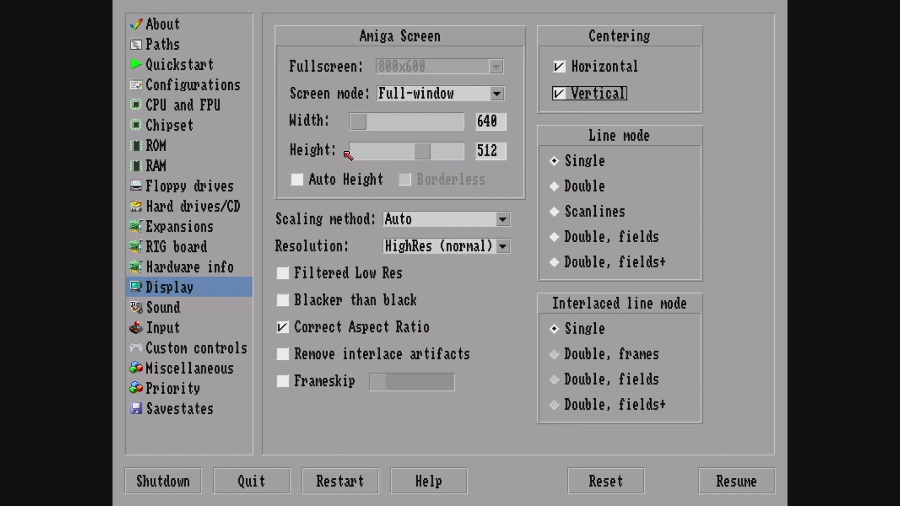
{"action": "left_click", "coordinate": [296, 179]}
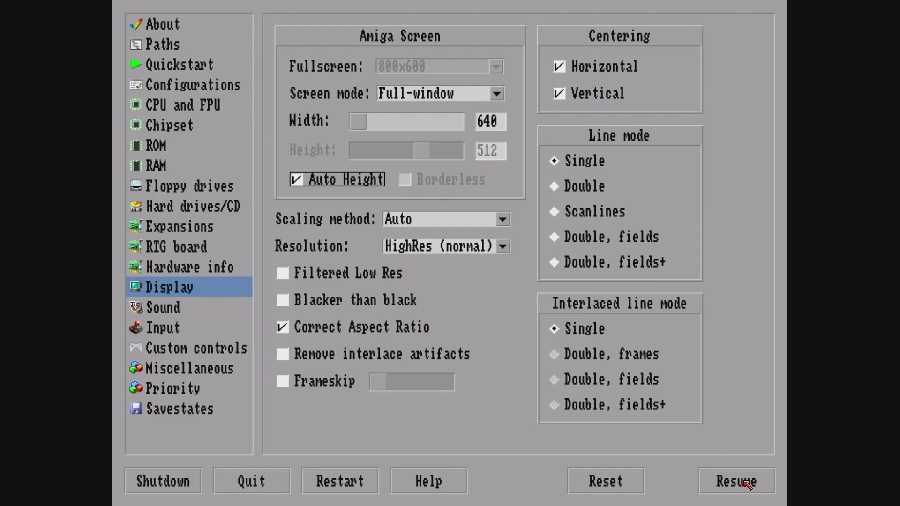
{"action": "left_click", "coordinate": [739, 494]}
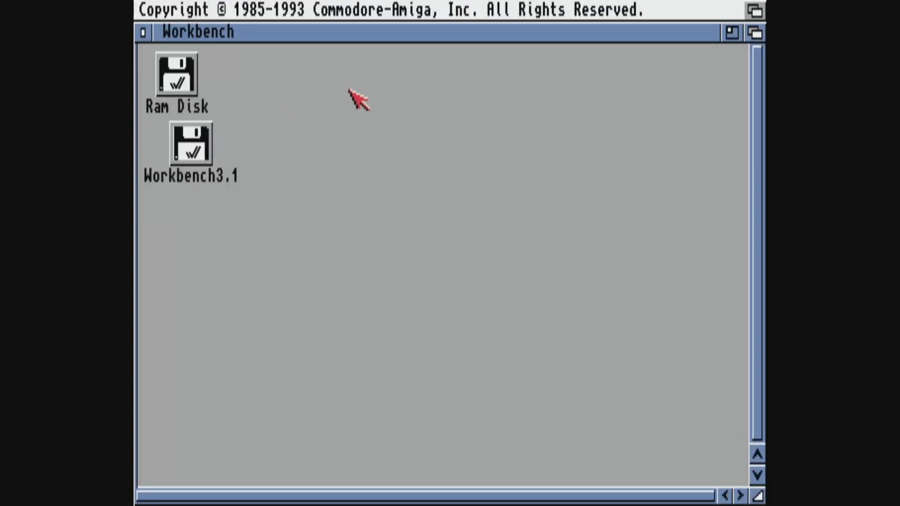
{"action": "mouse_move", "coordinate": [267, 182]}
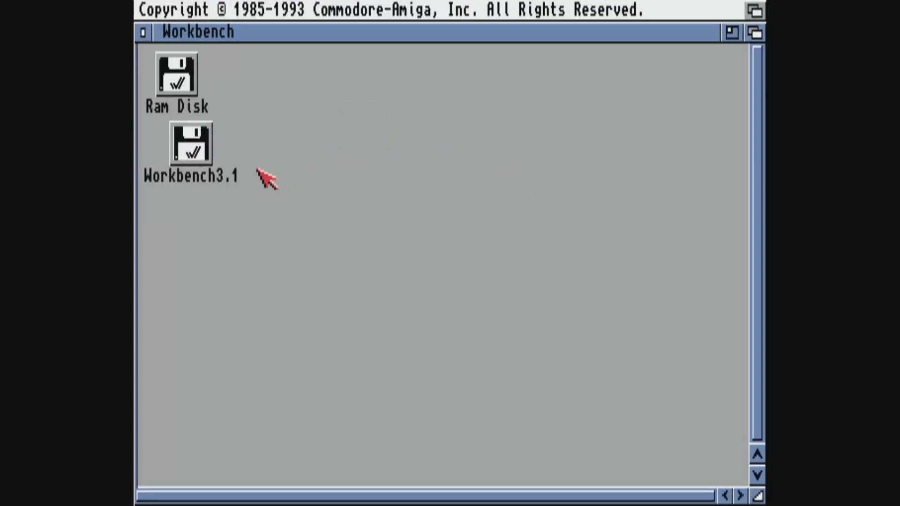
{"action": "double_click", "coordinate": [189, 145]}
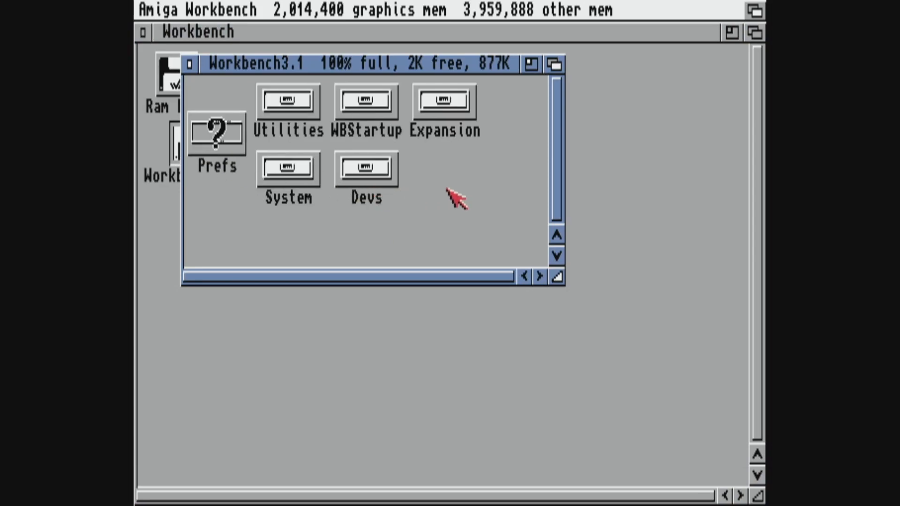
{"action": "left_click", "coordinate": [191, 60]}
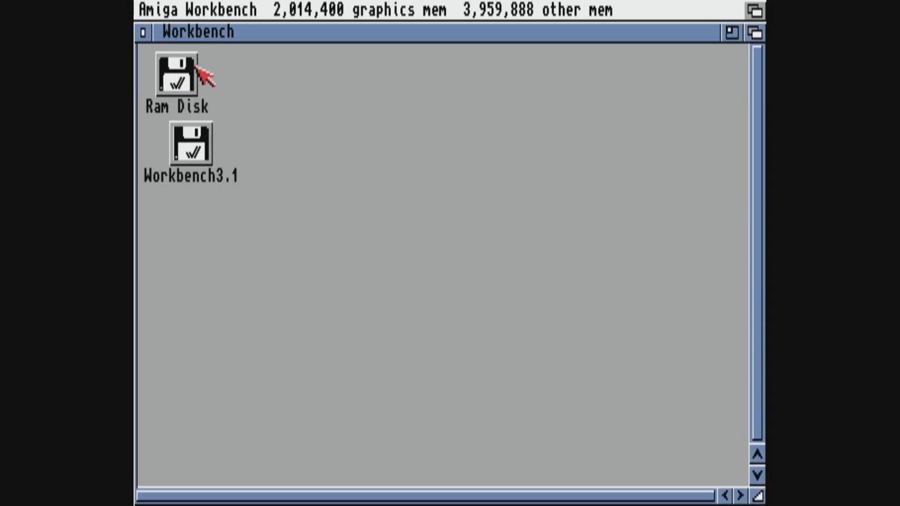
{"action": "mouse_move", "coordinate": [275, 167]}
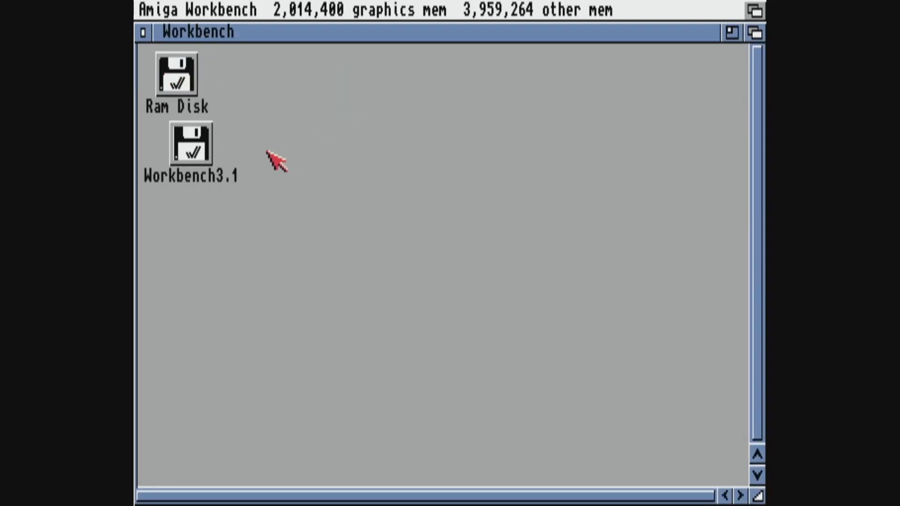